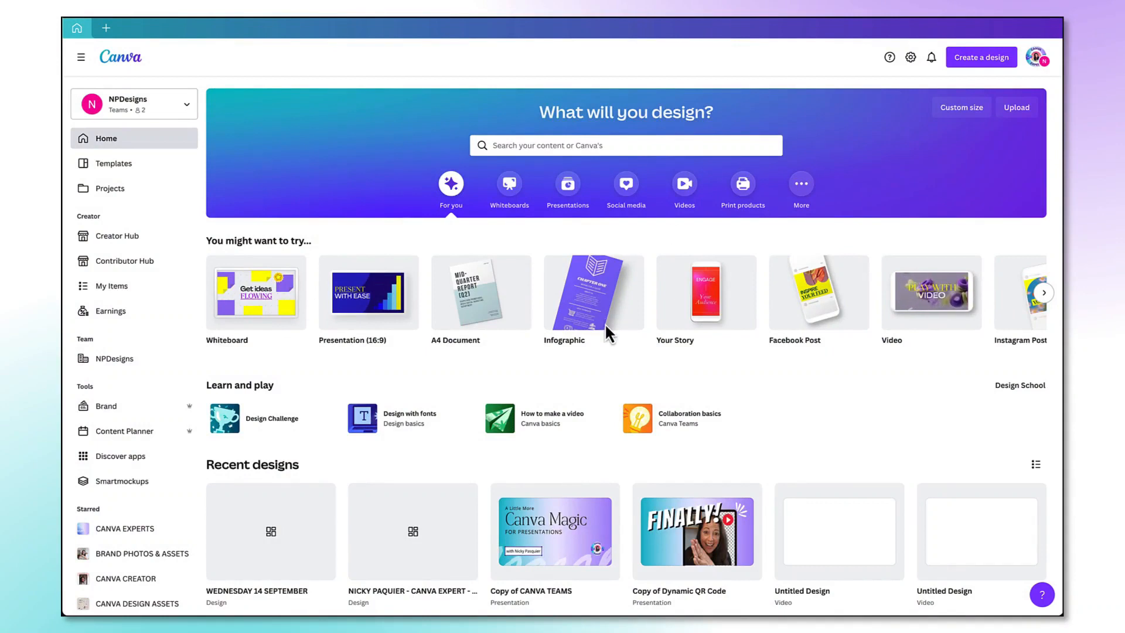
mouse_move(575, 359)
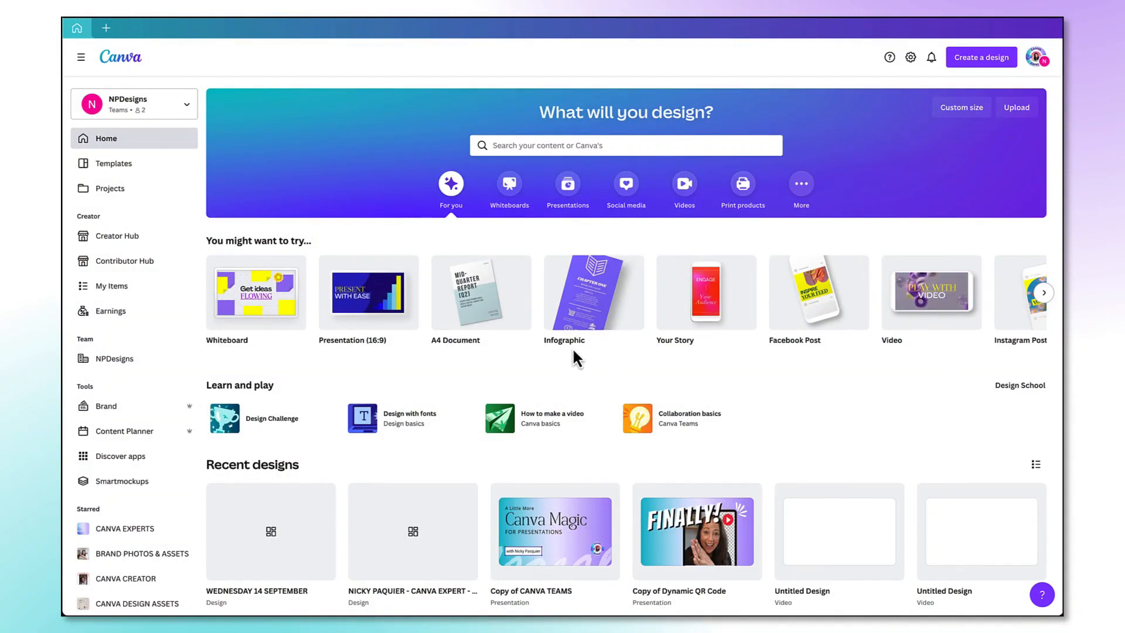
mouse_move(638, 266)
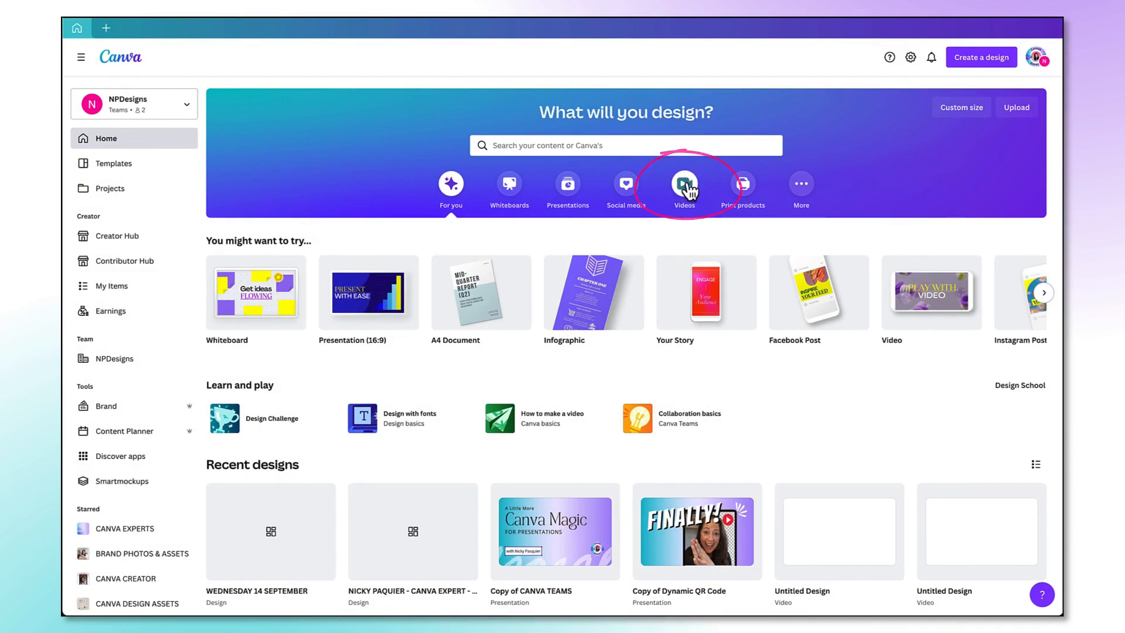
Show the Videos category with its video formats and templates on the home page.
click(683, 182)
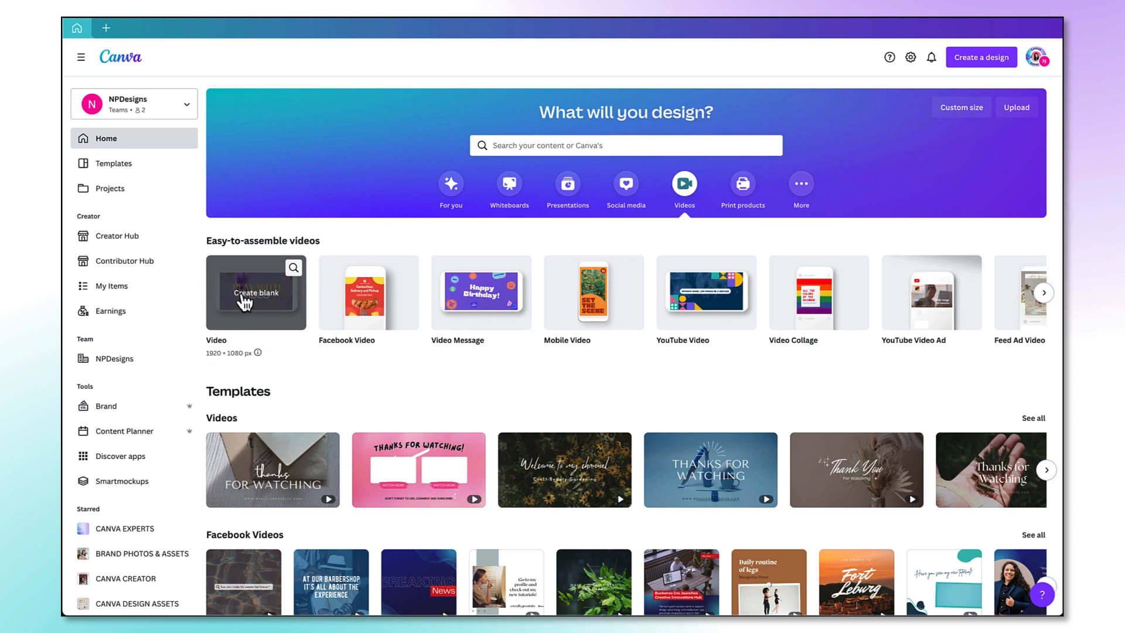
Start a blank 1920×1080 video design and show the Uploads library, cancelling the file picker.
click(255, 293)
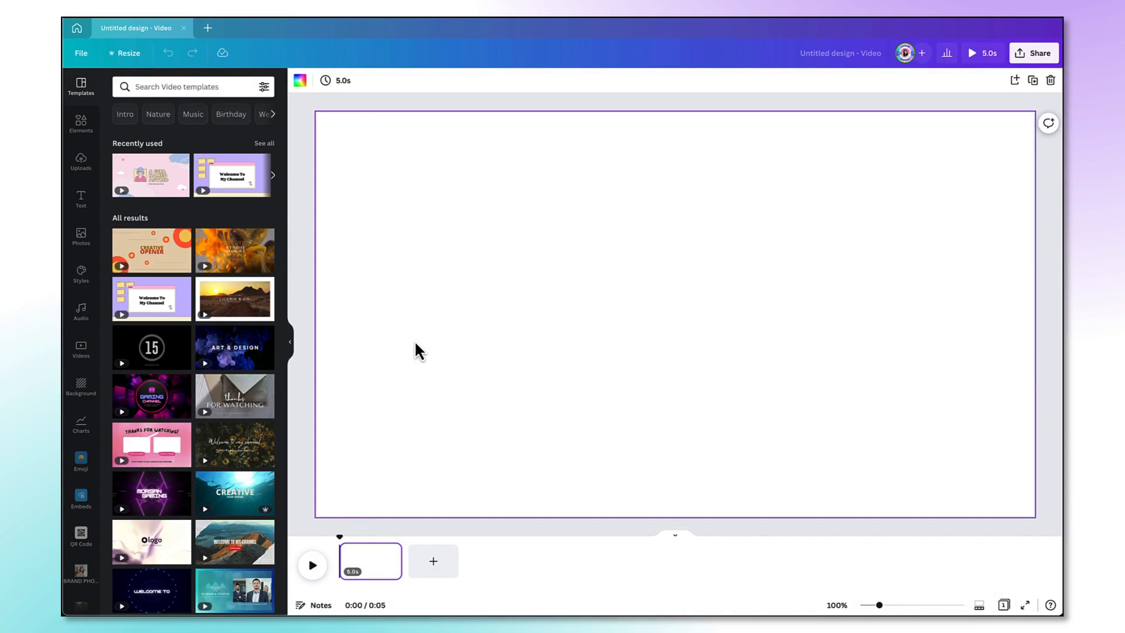
mouse_move(81, 266)
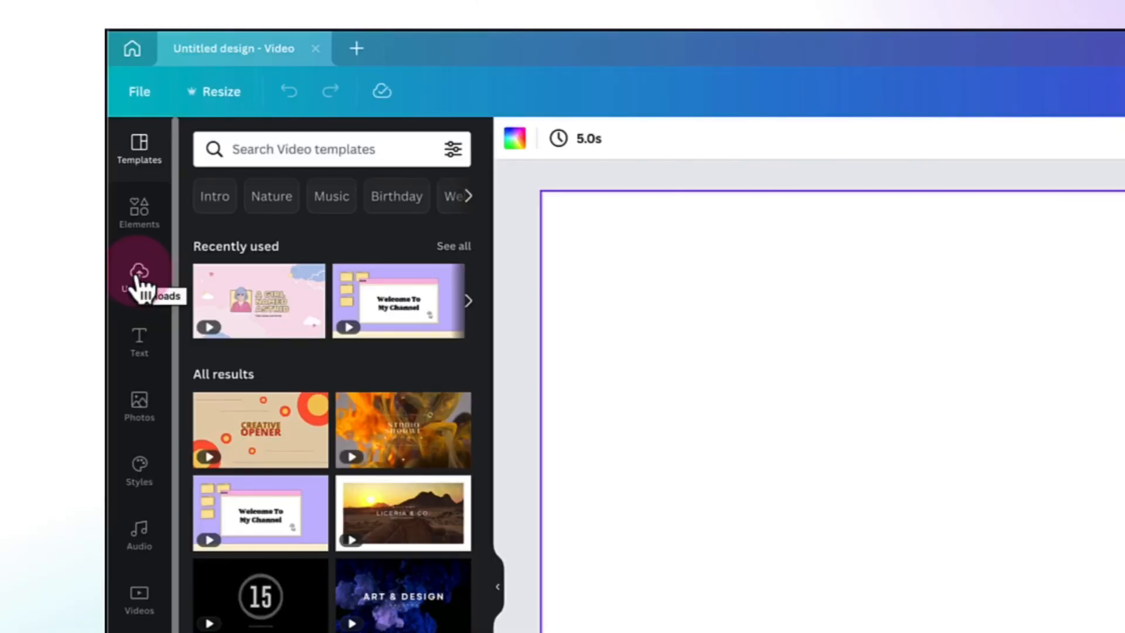
click(138, 276)
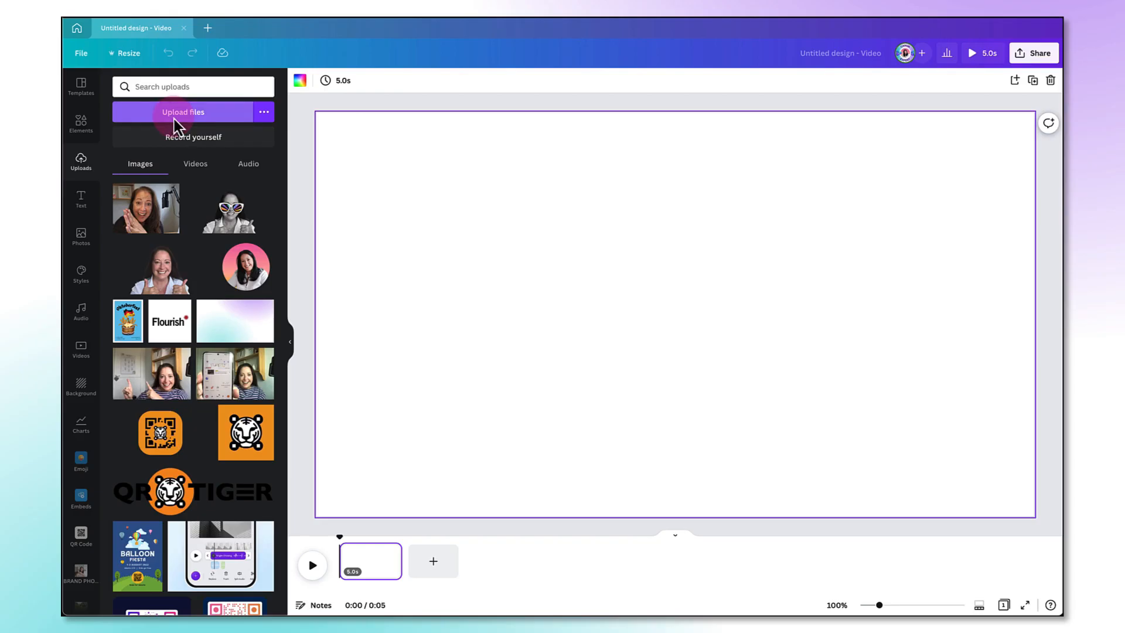
click(183, 113)
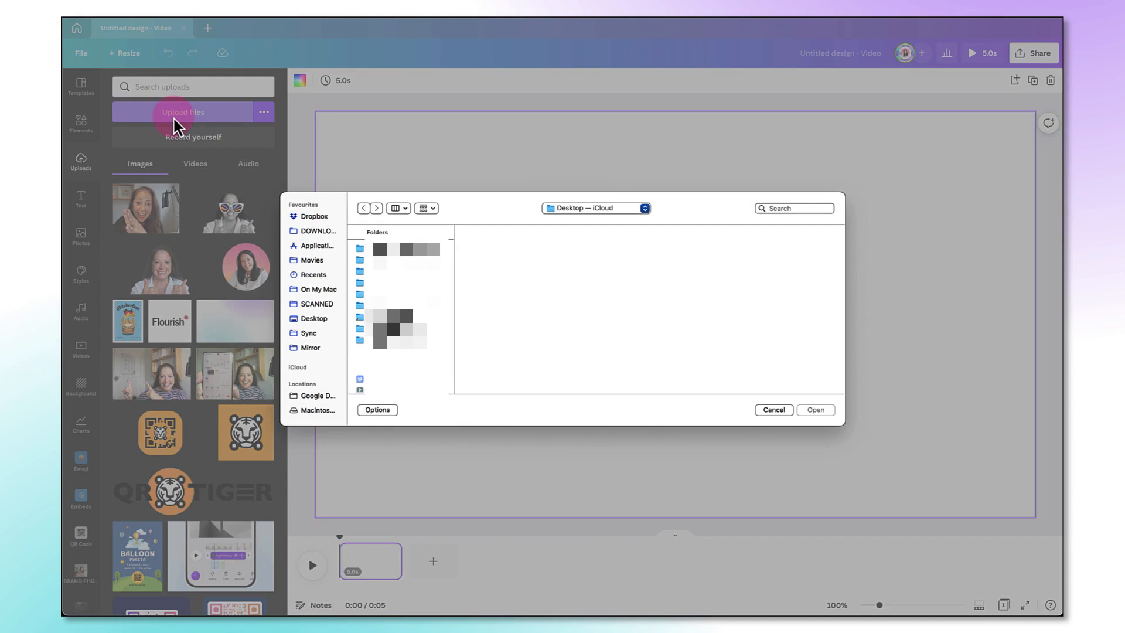
click(773, 411)
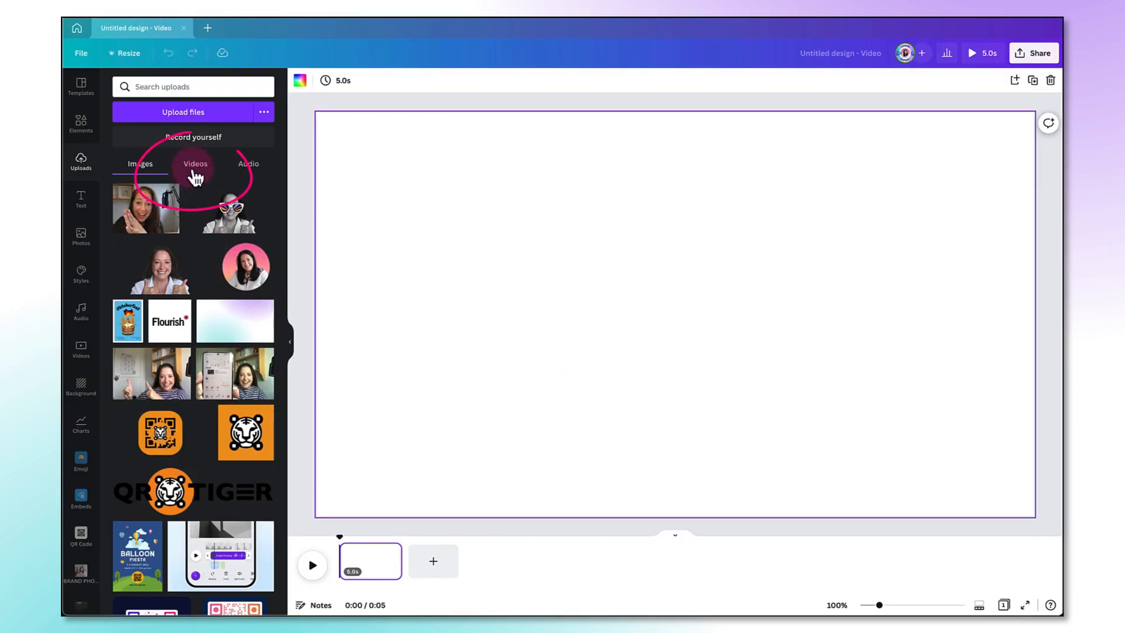
Add the 8.2-second talking-head clip from the uploaded videos to the page.
click(195, 164)
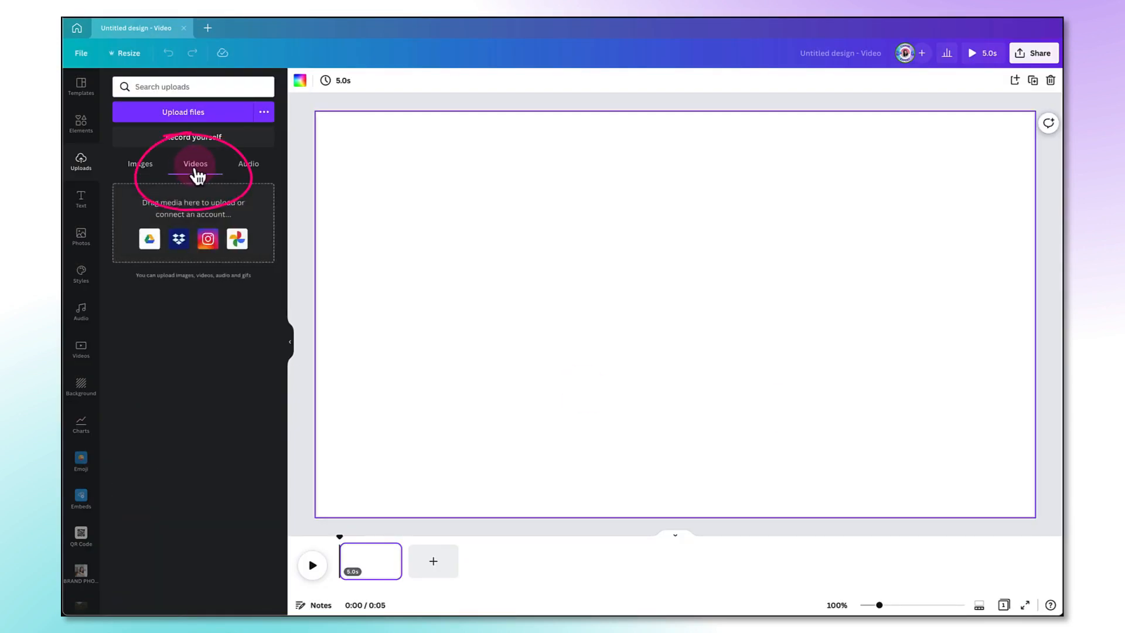
click(195, 164)
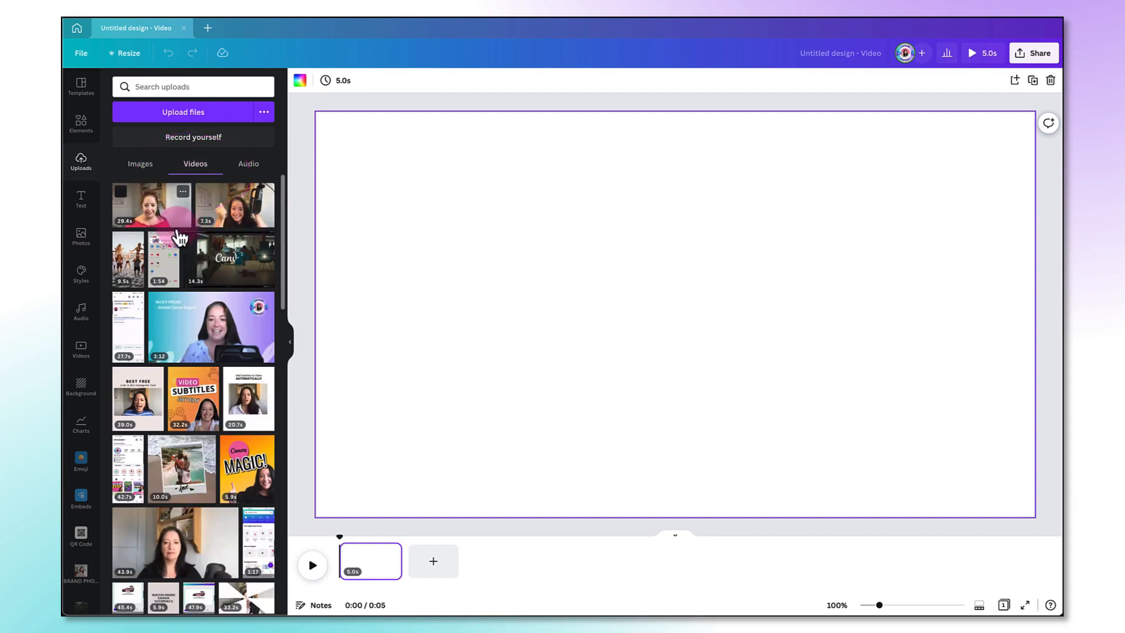
scroll(down, 3)
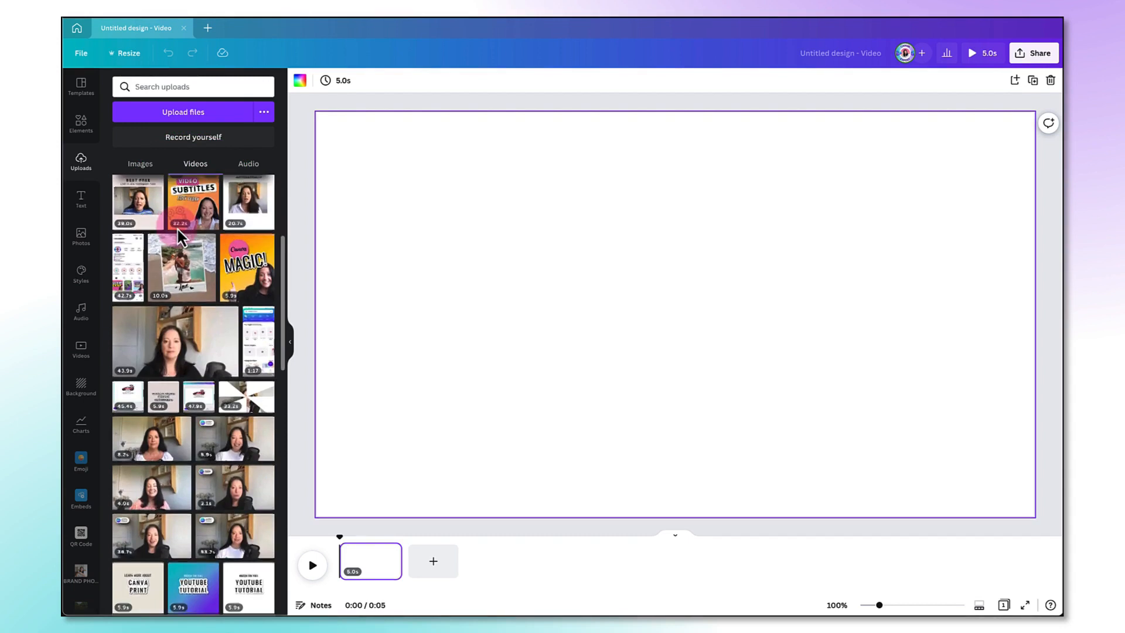
scroll(down, 3)
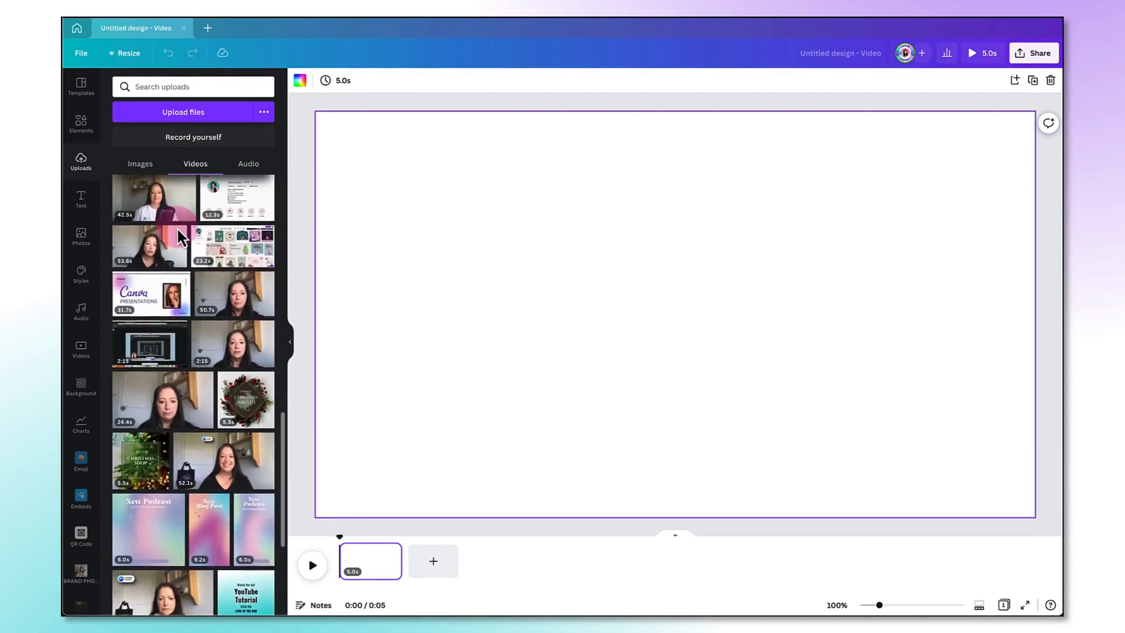
scroll(down, 3)
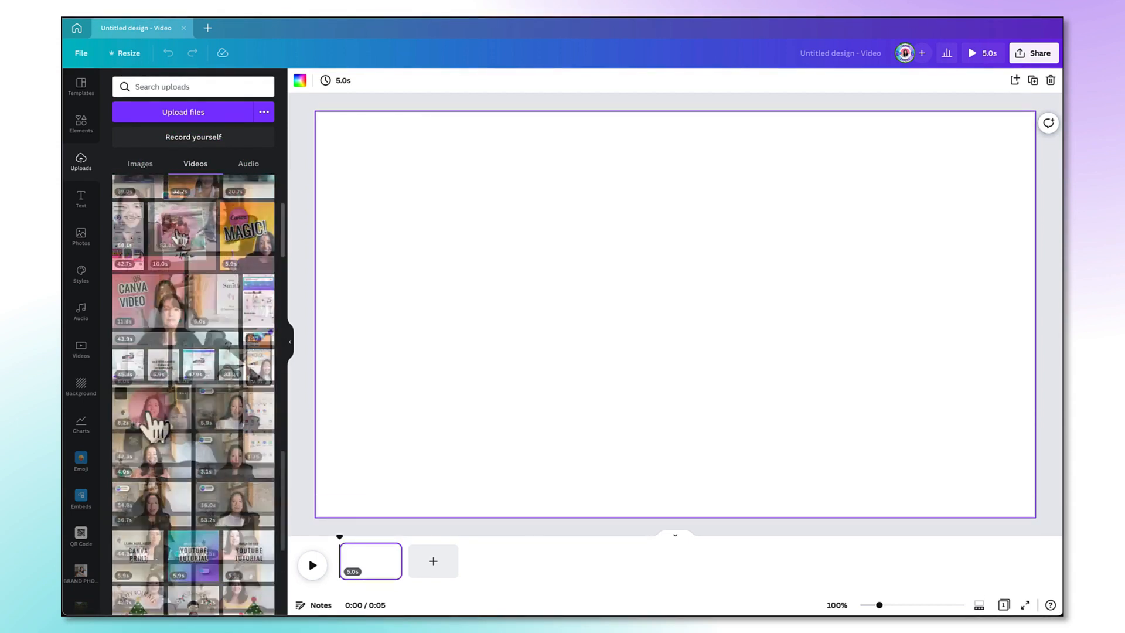
scroll(down, 3)
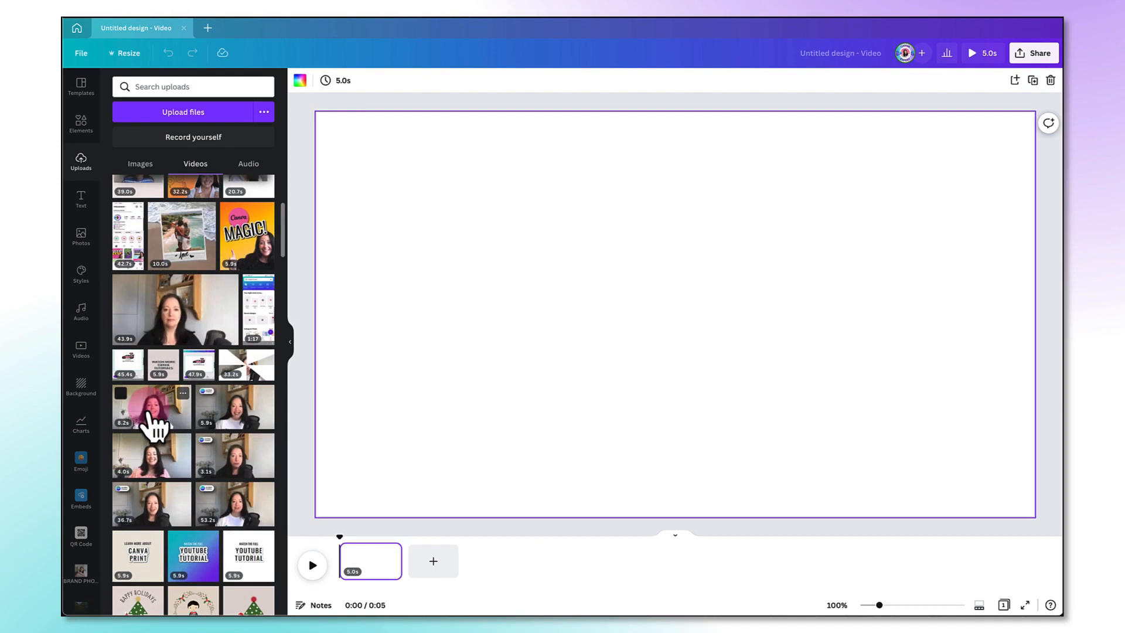
click(151, 408)
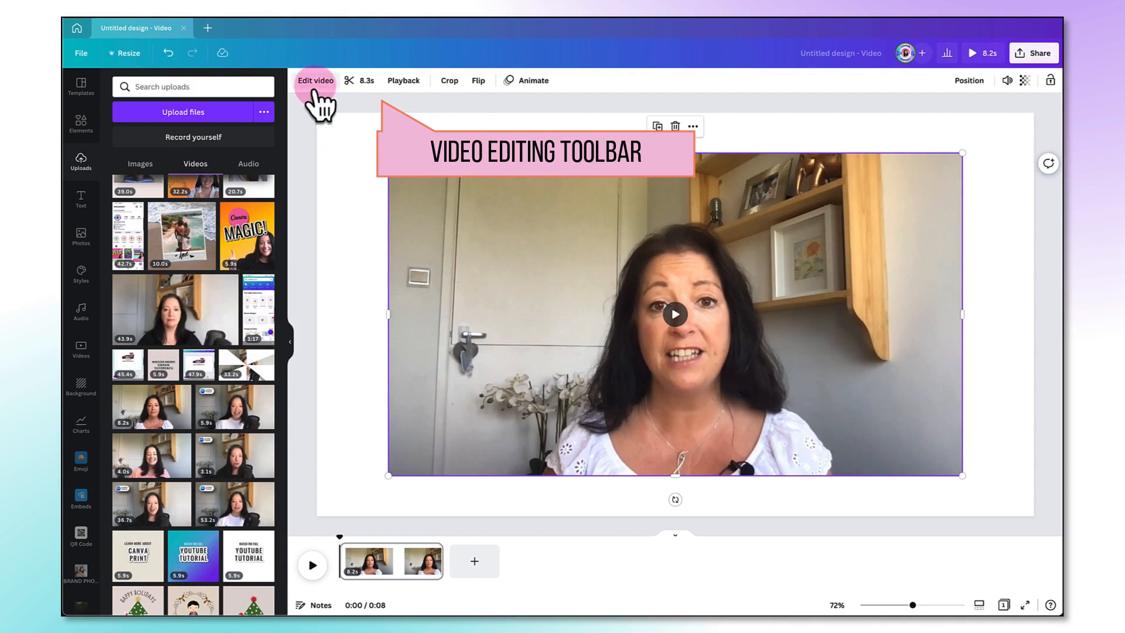
mouse_move(532, 81)
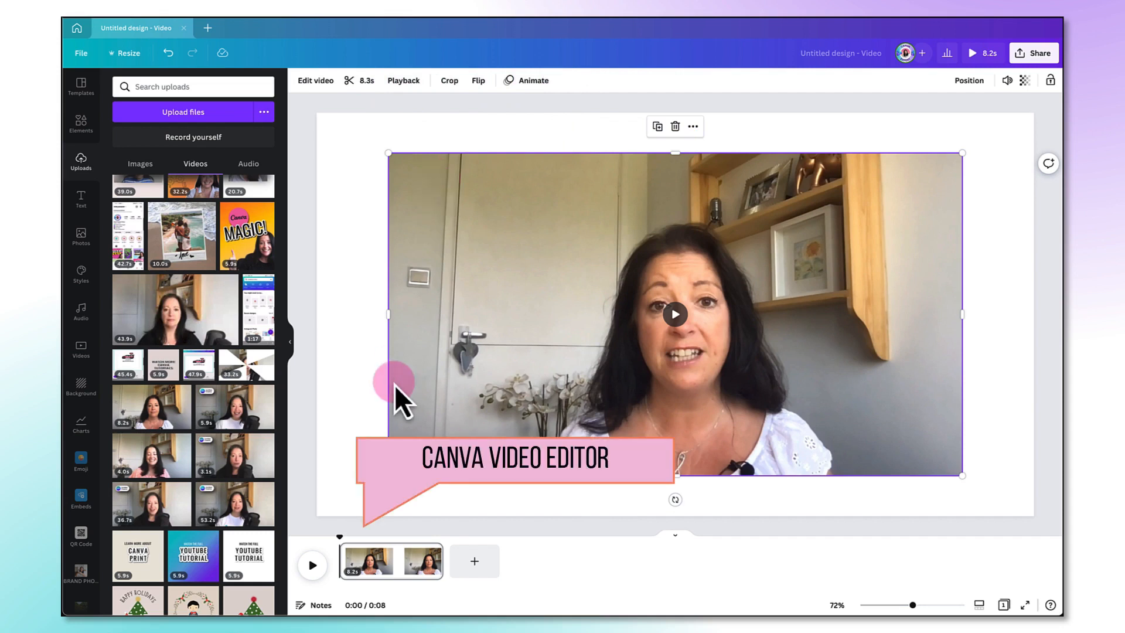
mouse_move(337, 534)
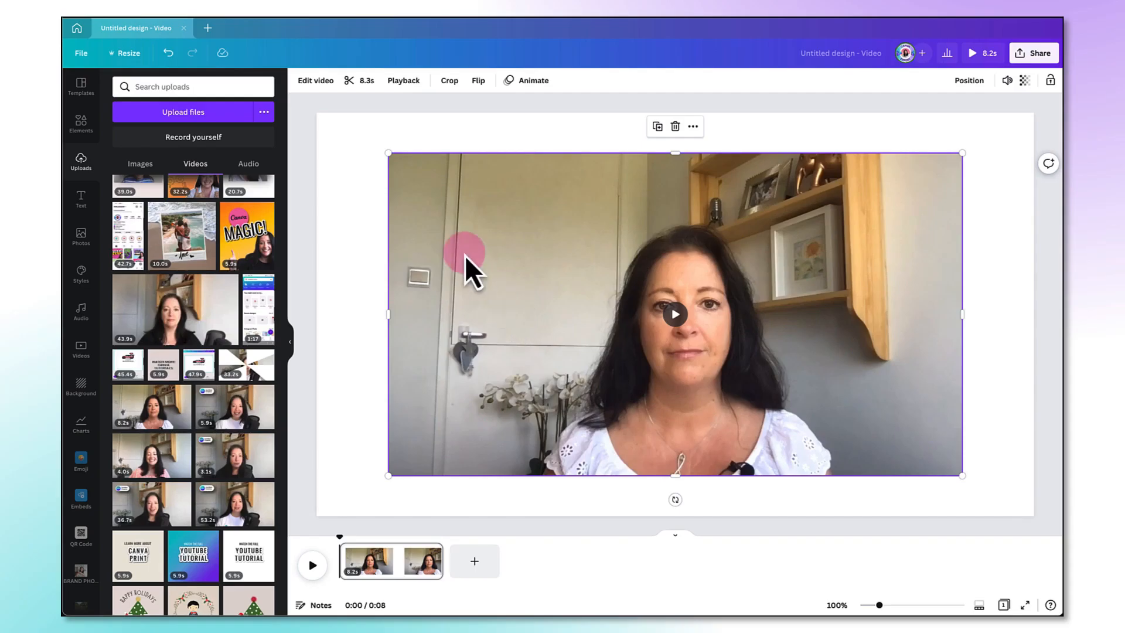
mouse_move(348, 111)
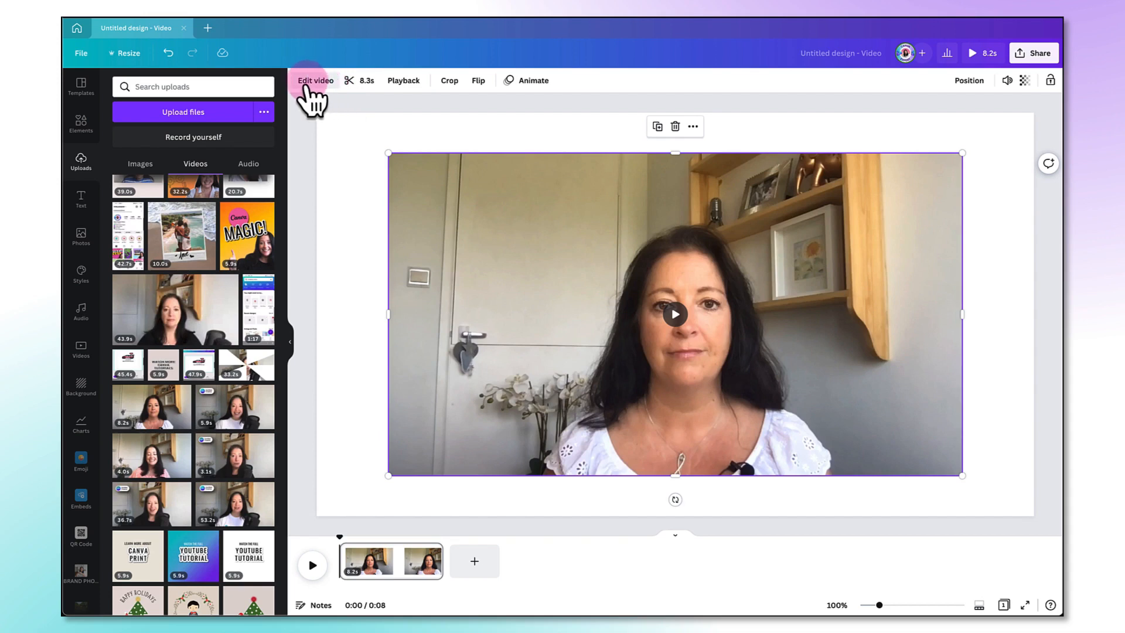
Start the beta Background Remover on the talking-head video from Edit video effects.
click(315, 81)
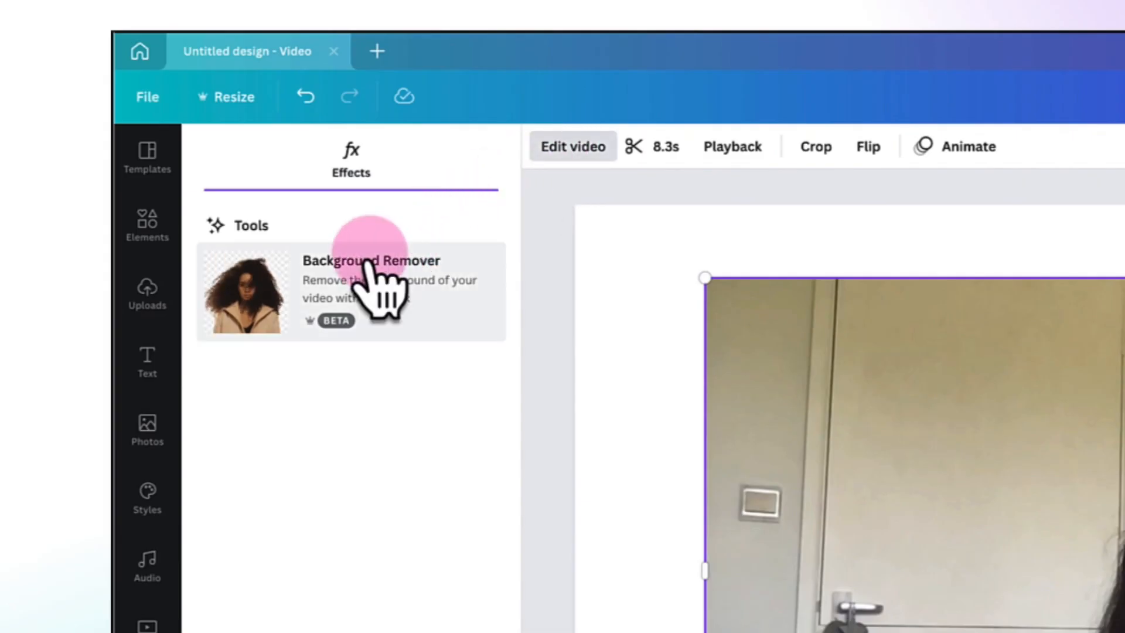
mouse_move(392, 316)
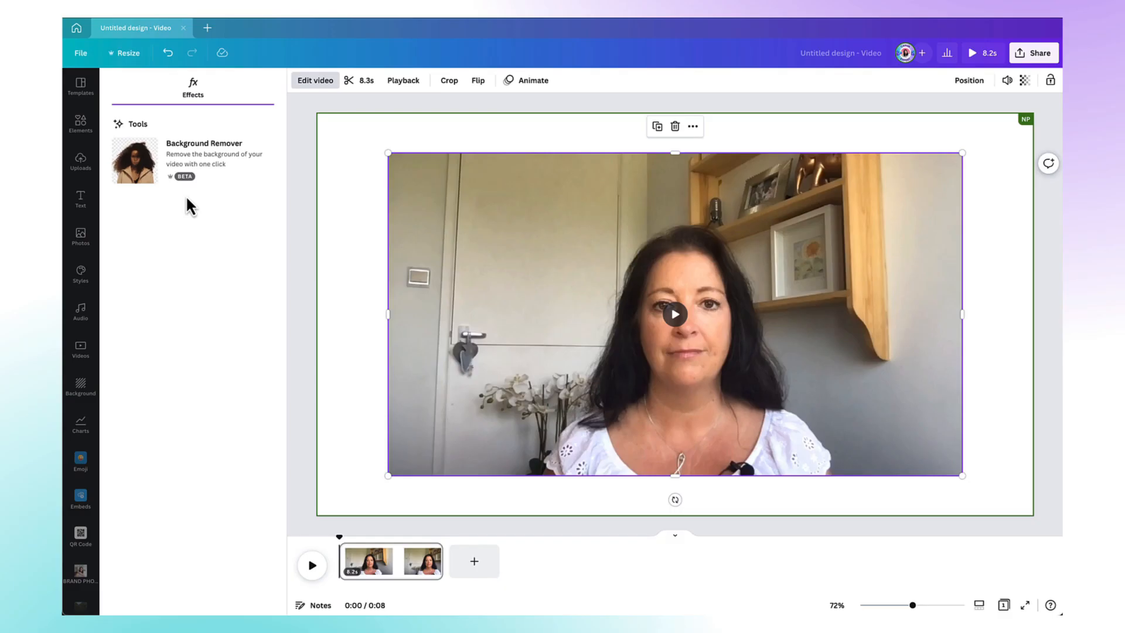
mouse_move(172, 186)
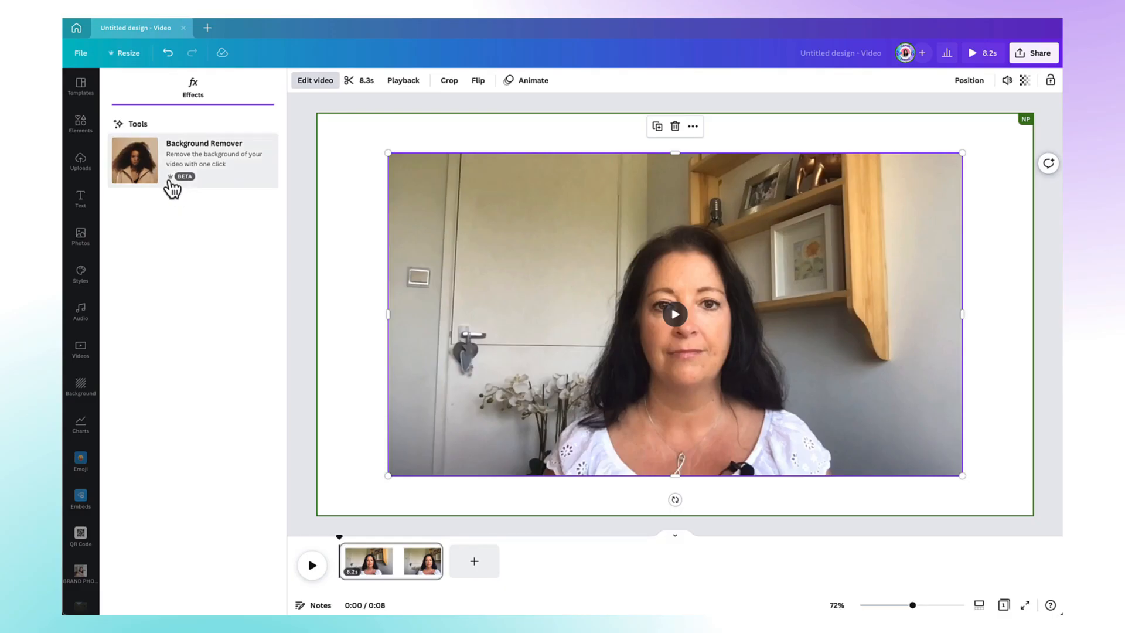
click(192, 160)
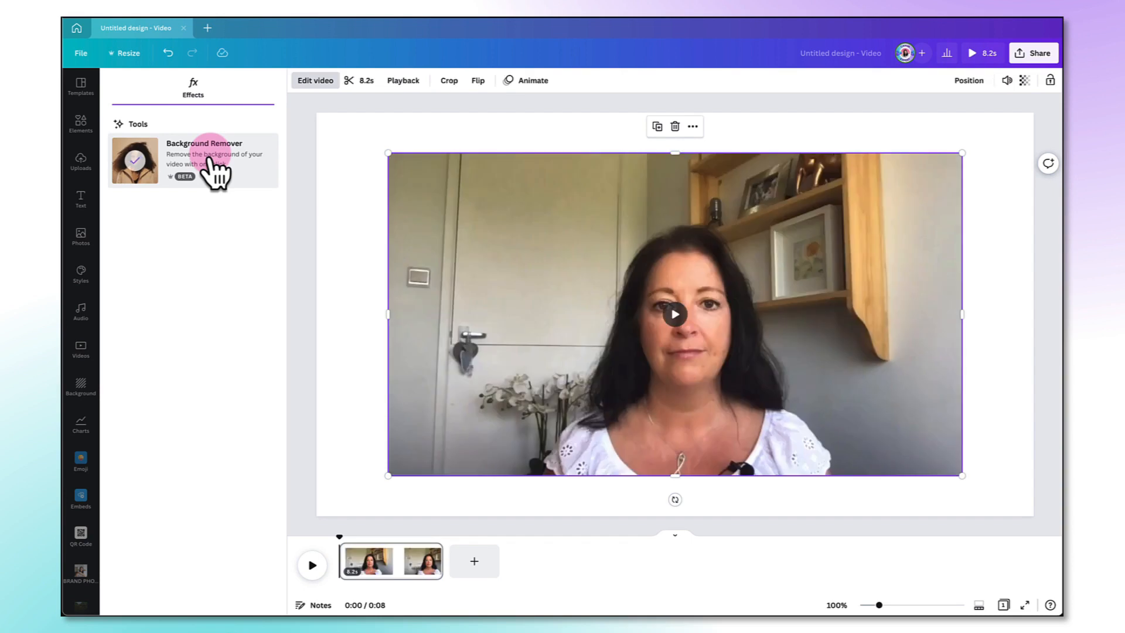
Apply the Background Remover so the presenter appears cut out on white.
click(204, 158)
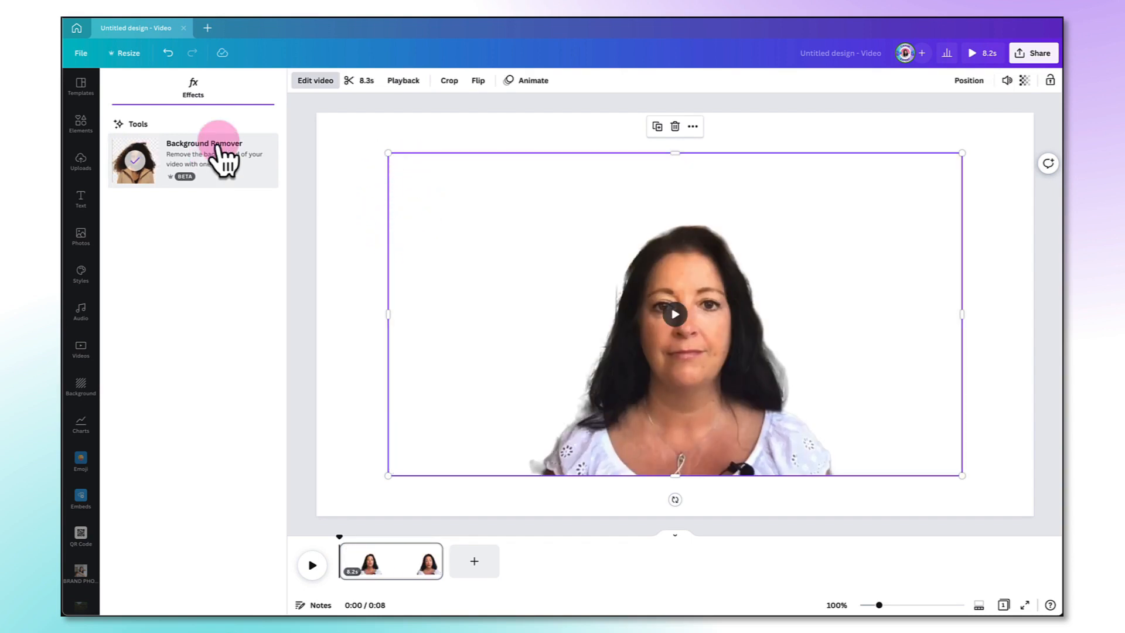
mouse_move(400, 208)
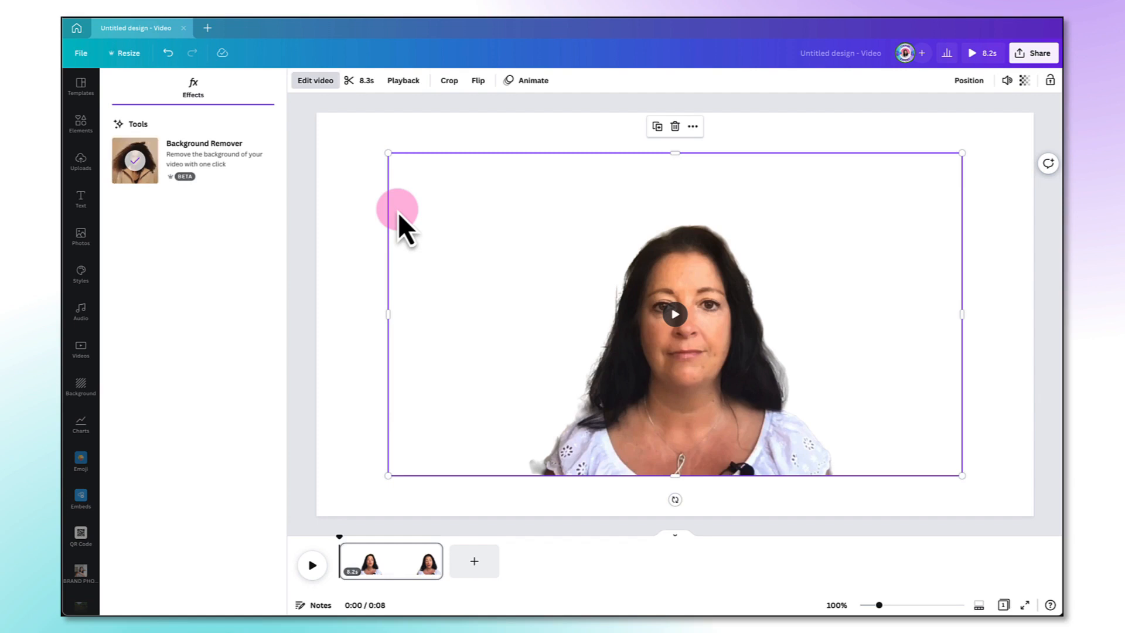
mouse_move(277, 158)
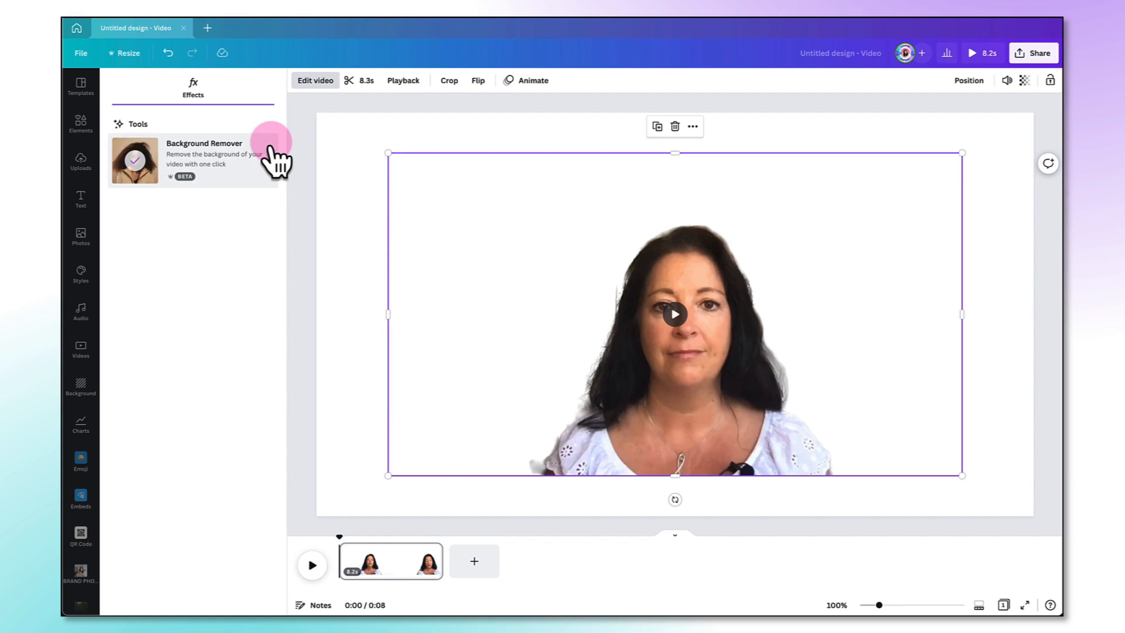
mouse_move(430, 179)
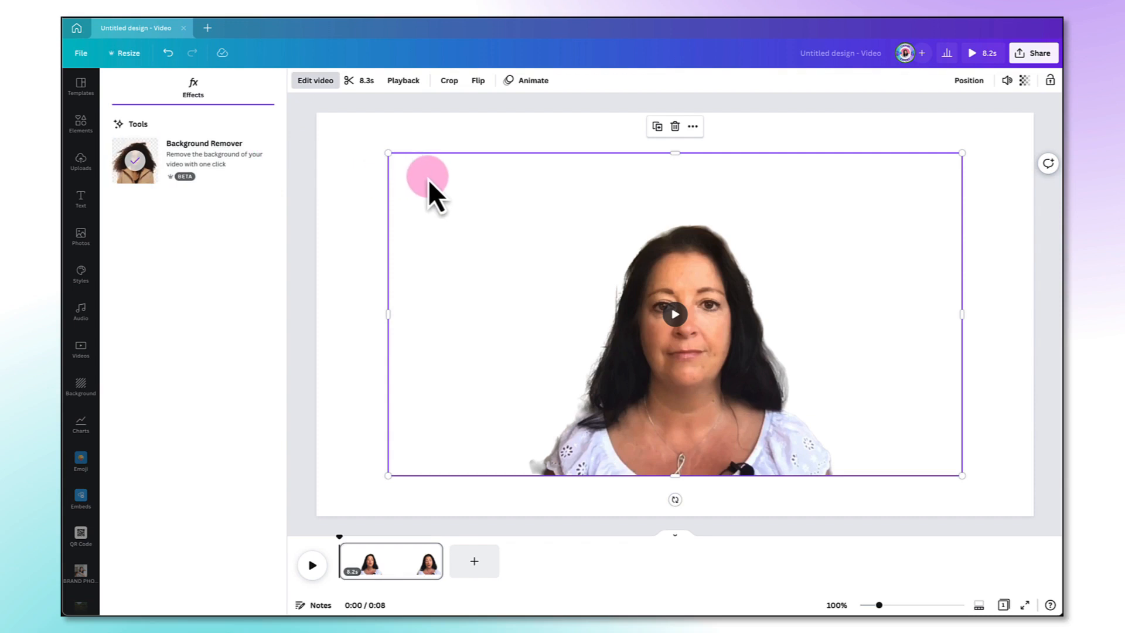
mouse_move(419, 204)
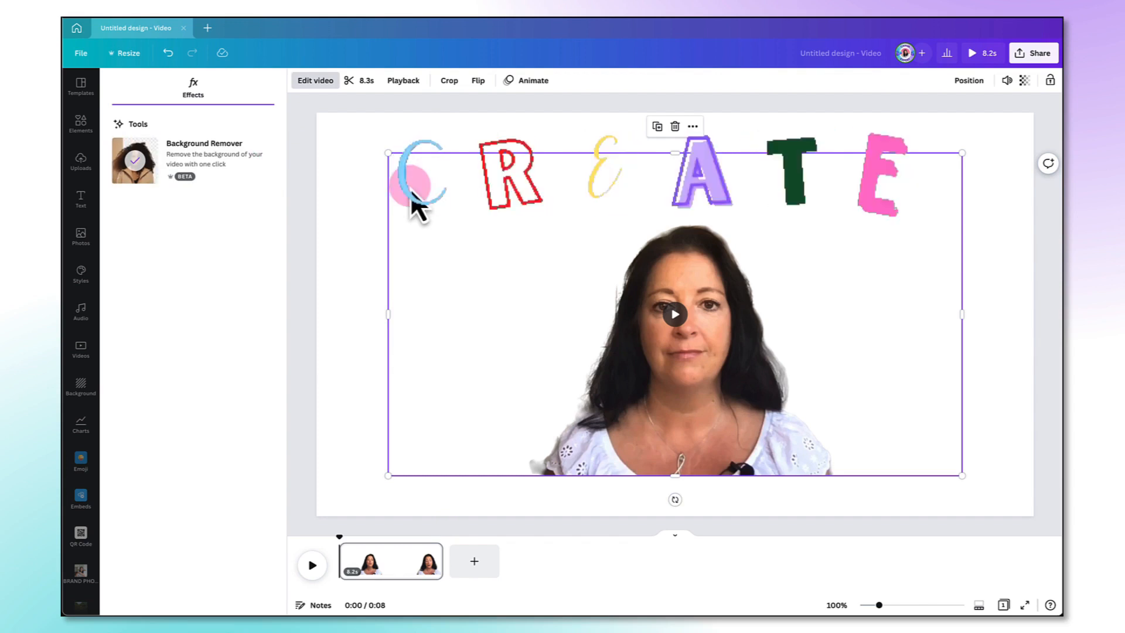
Search the stock photo library for 'Background' backdrop images.
click(81, 159)
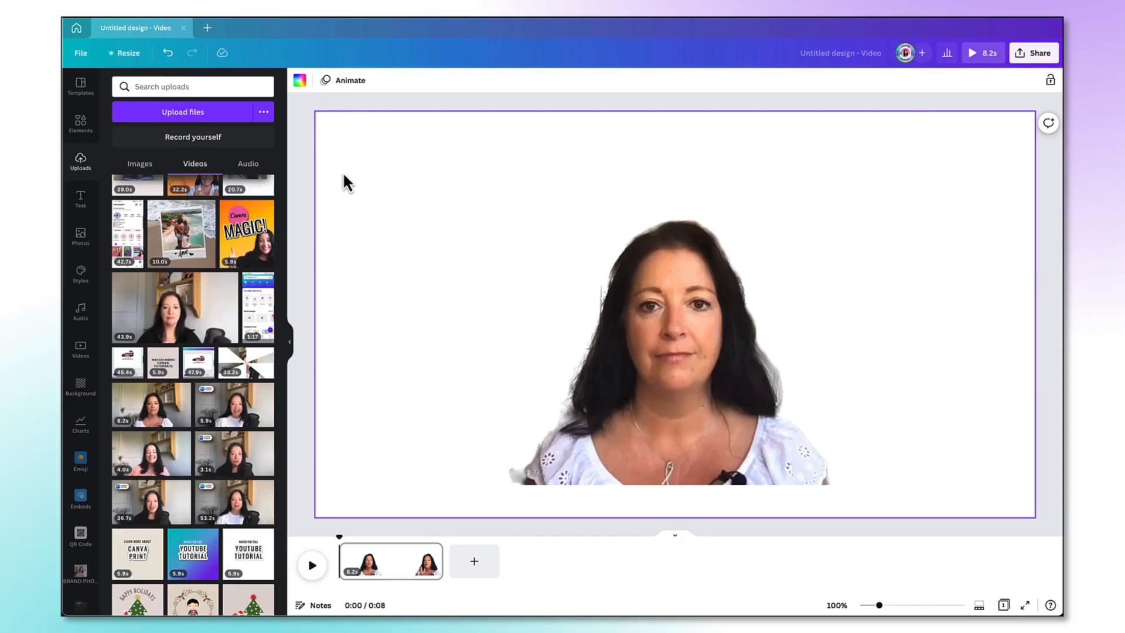
mouse_move(108, 181)
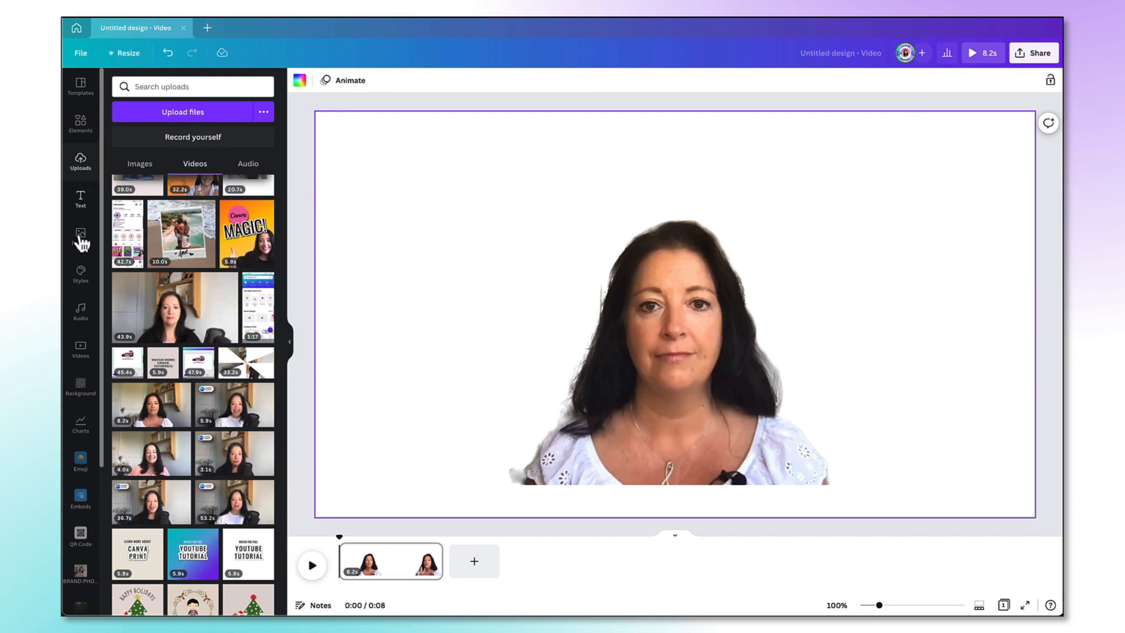
click(81, 235)
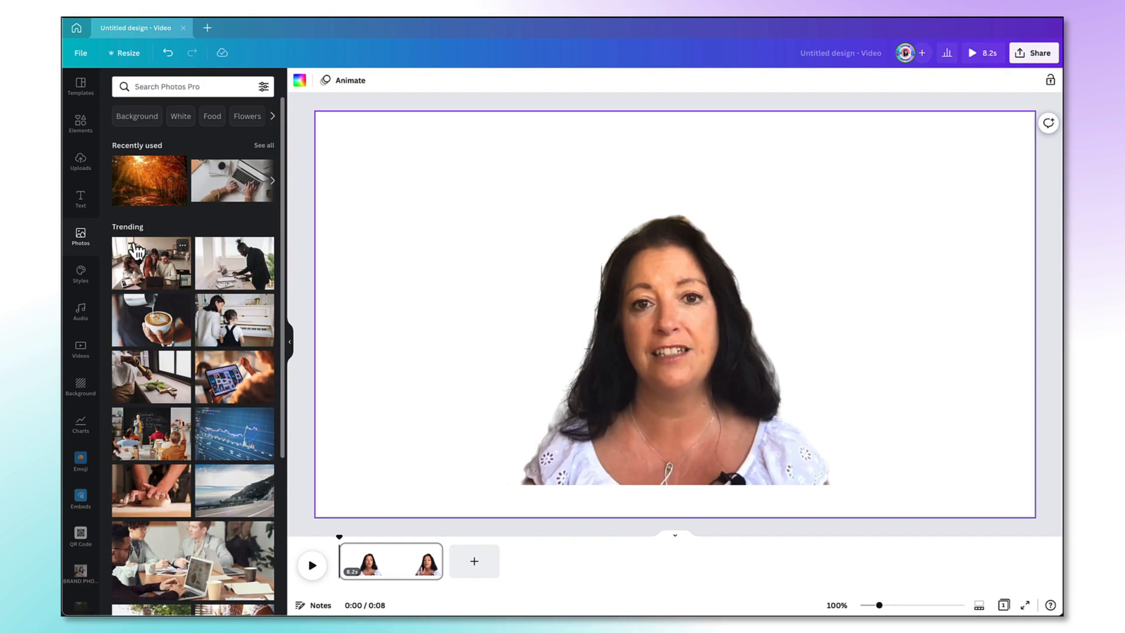
scroll(down, 3)
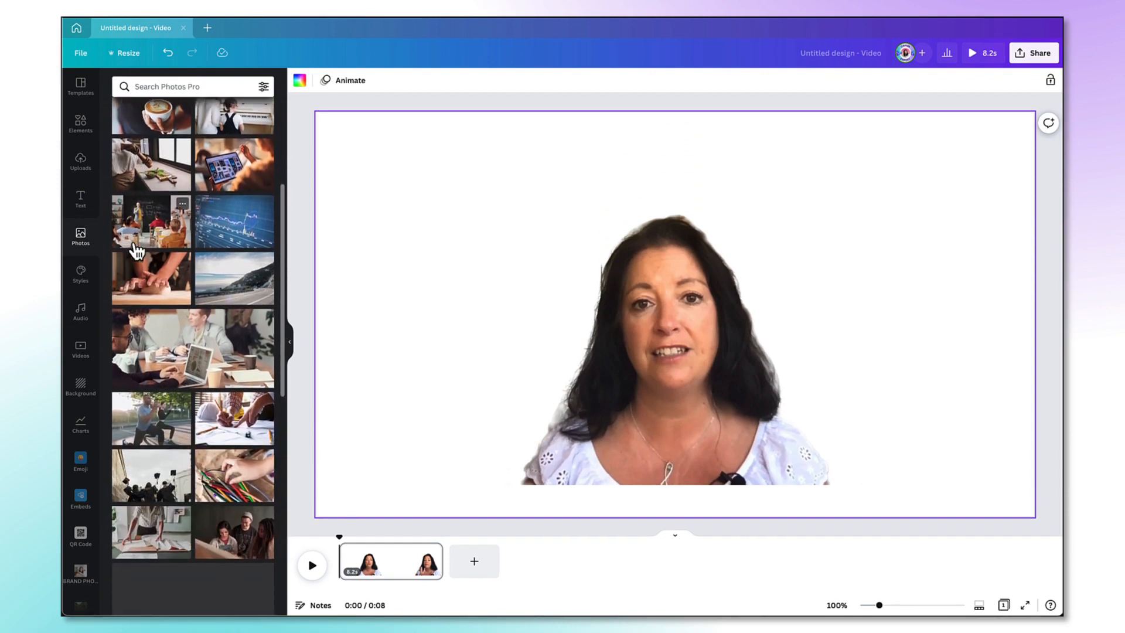
scroll(down, 3)
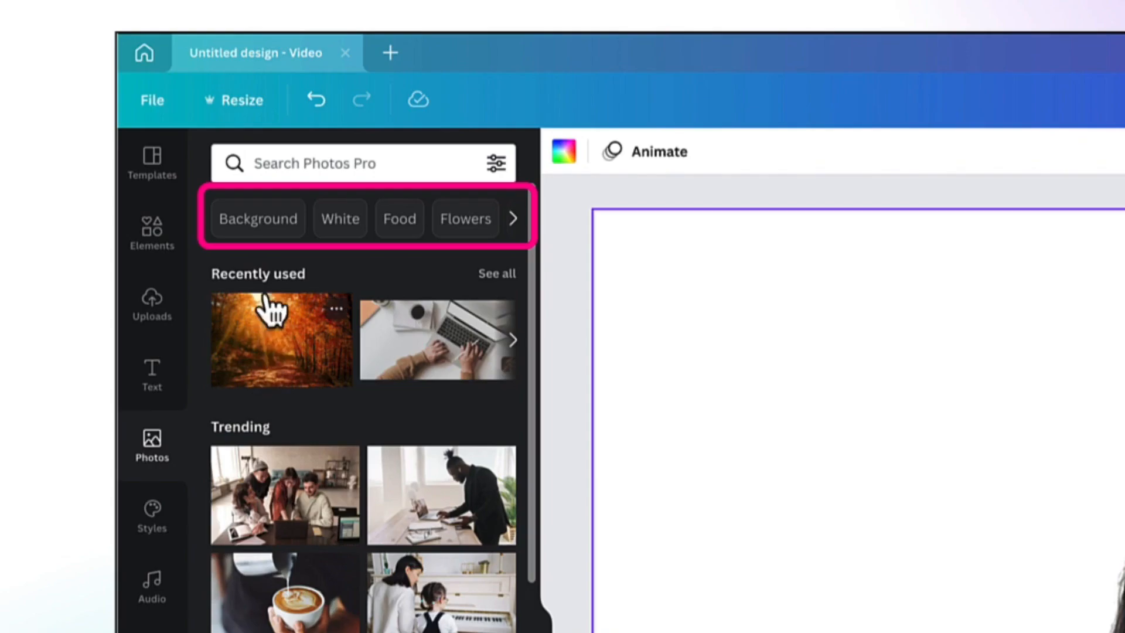
mouse_move(340, 229)
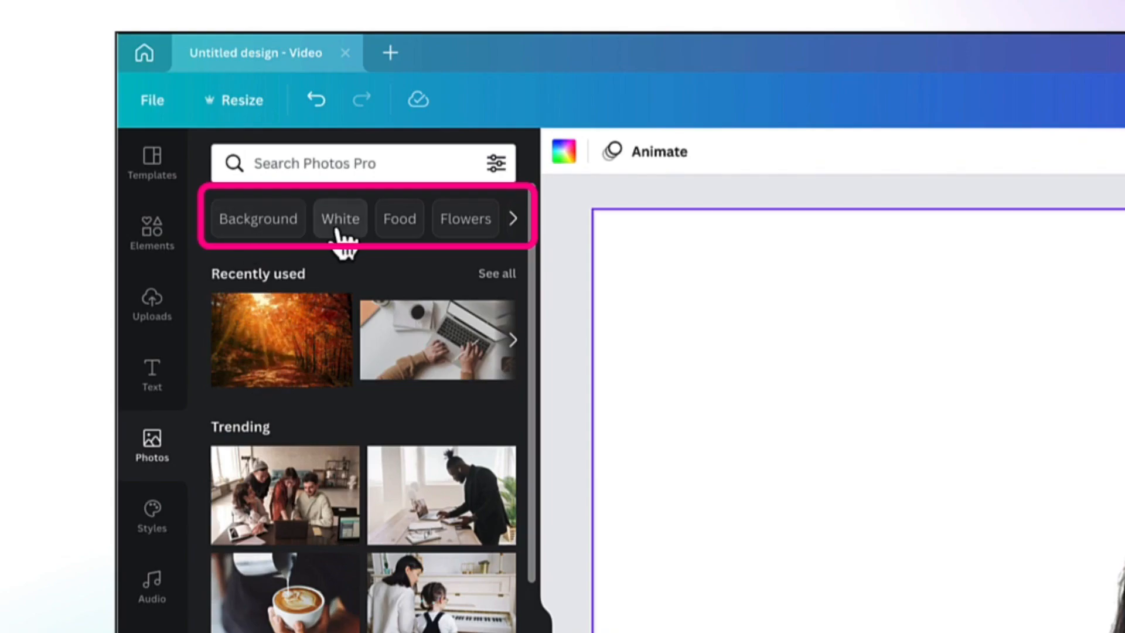
mouse_move(362, 163)
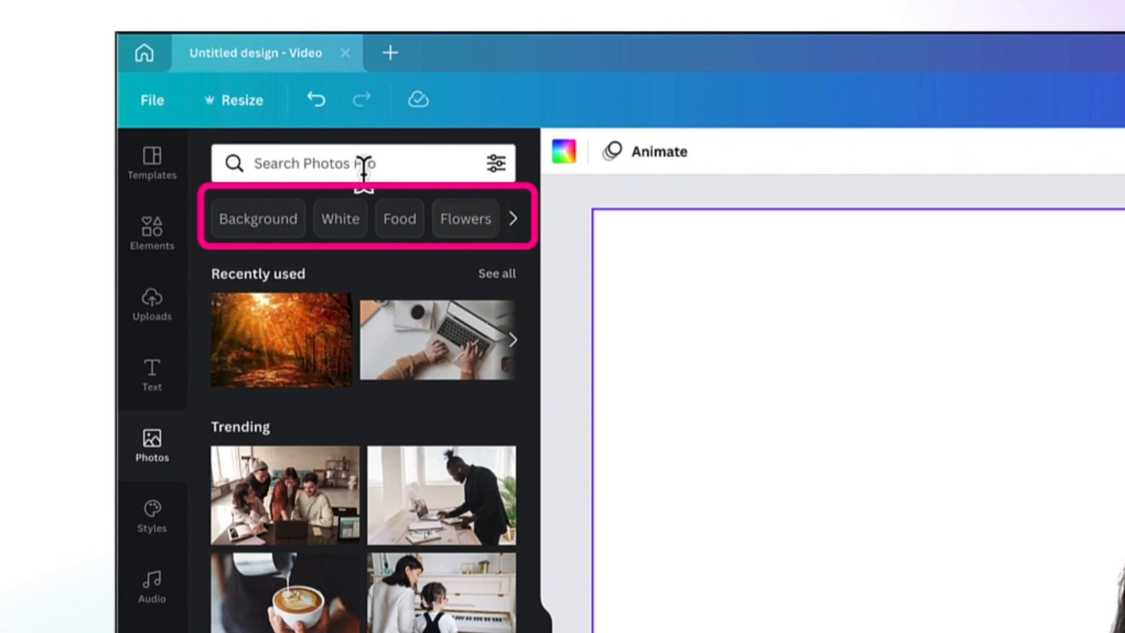
click(337, 163)
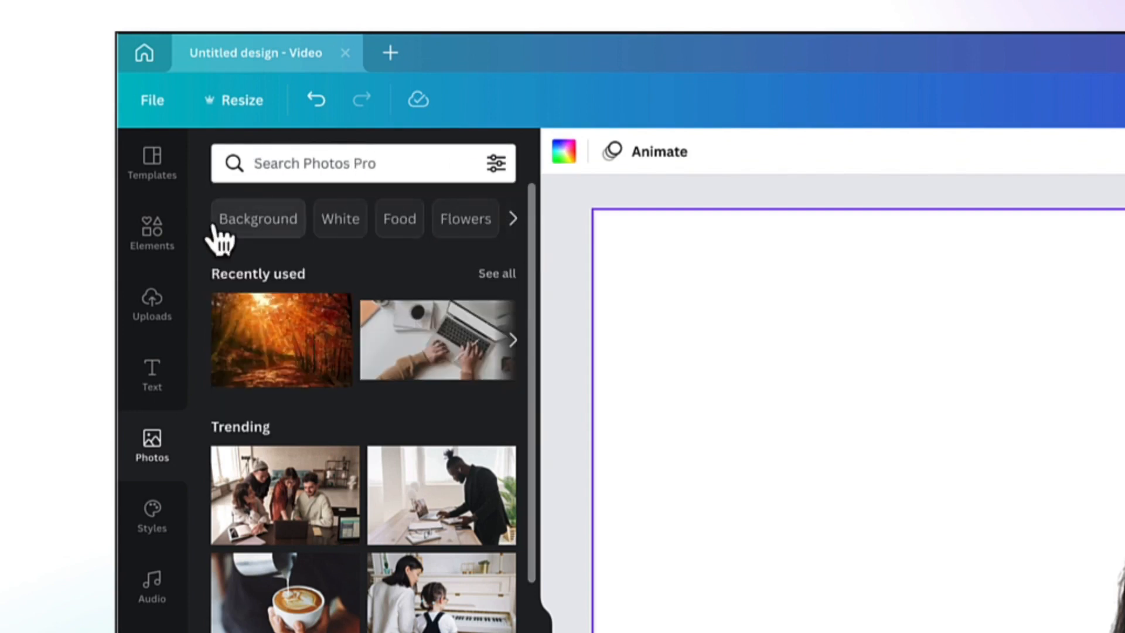
click(257, 217)
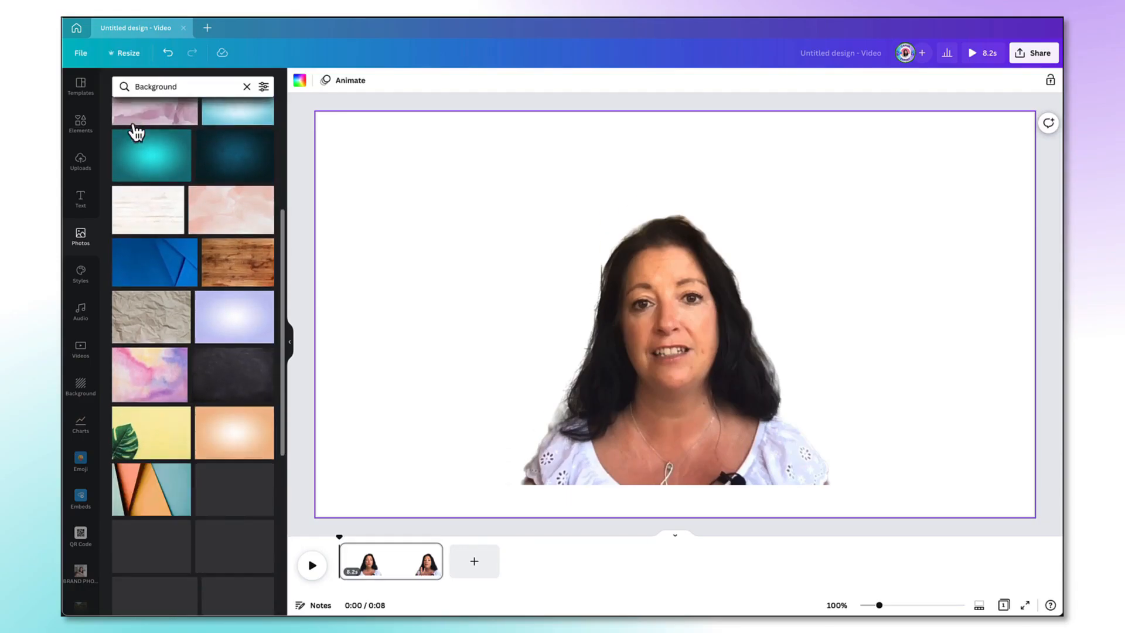
Set the pink-and-purple watercolour photo as the page background.
scroll(down, 3)
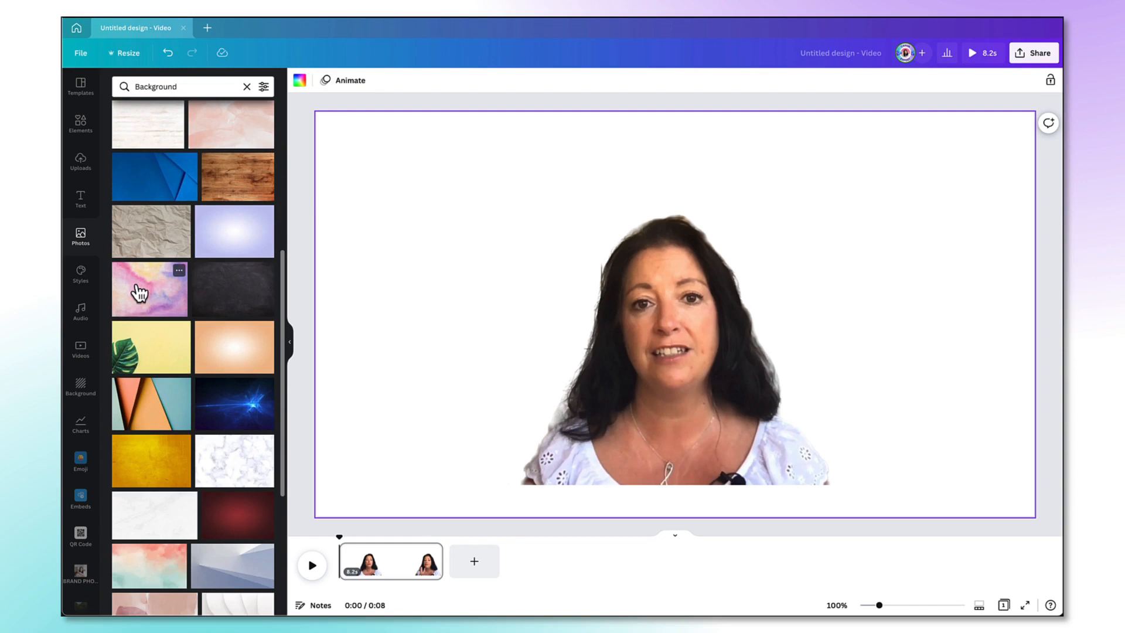
click(148, 289)
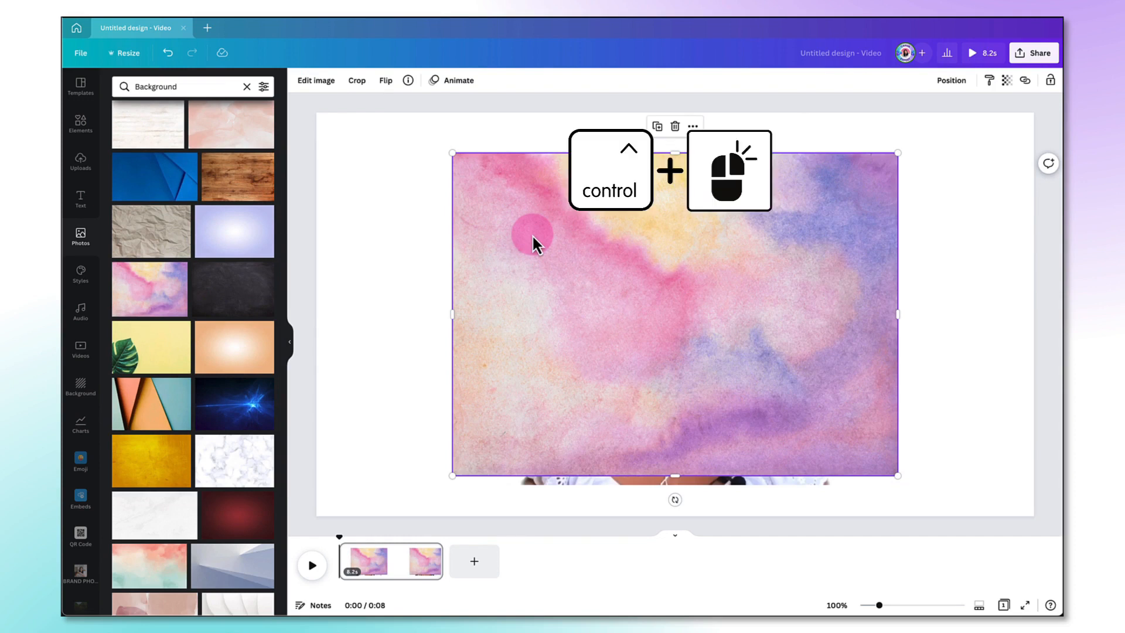
right_click(532, 238)
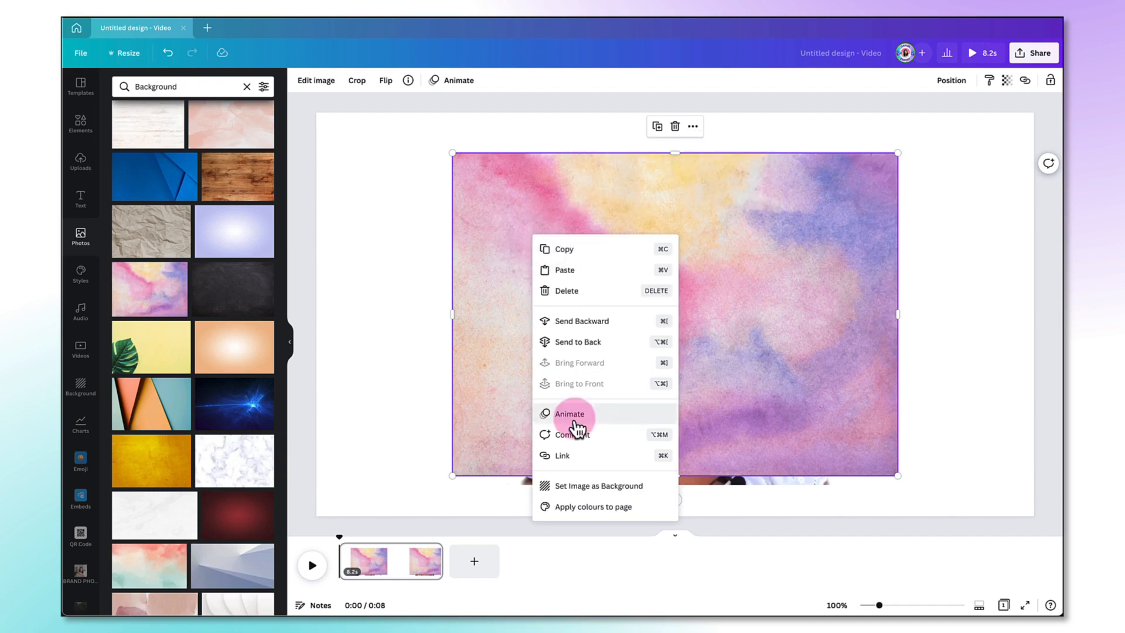
click(570, 414)
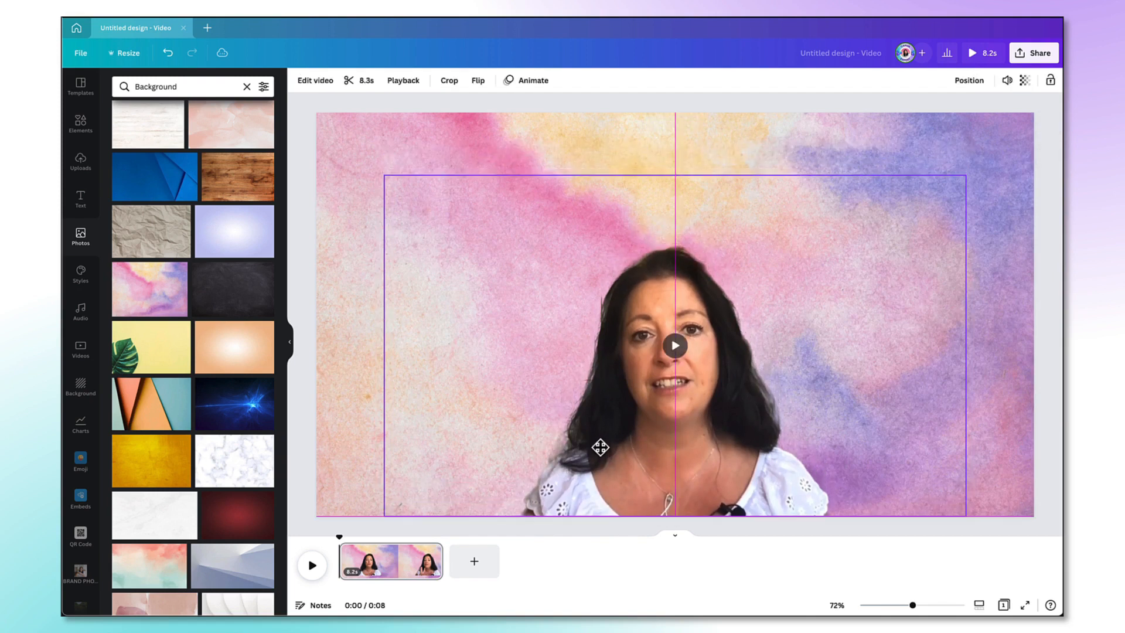
Reposition the cut-out presenter over the background and play the design to preview it.
drag(388, 171, 294, 122)
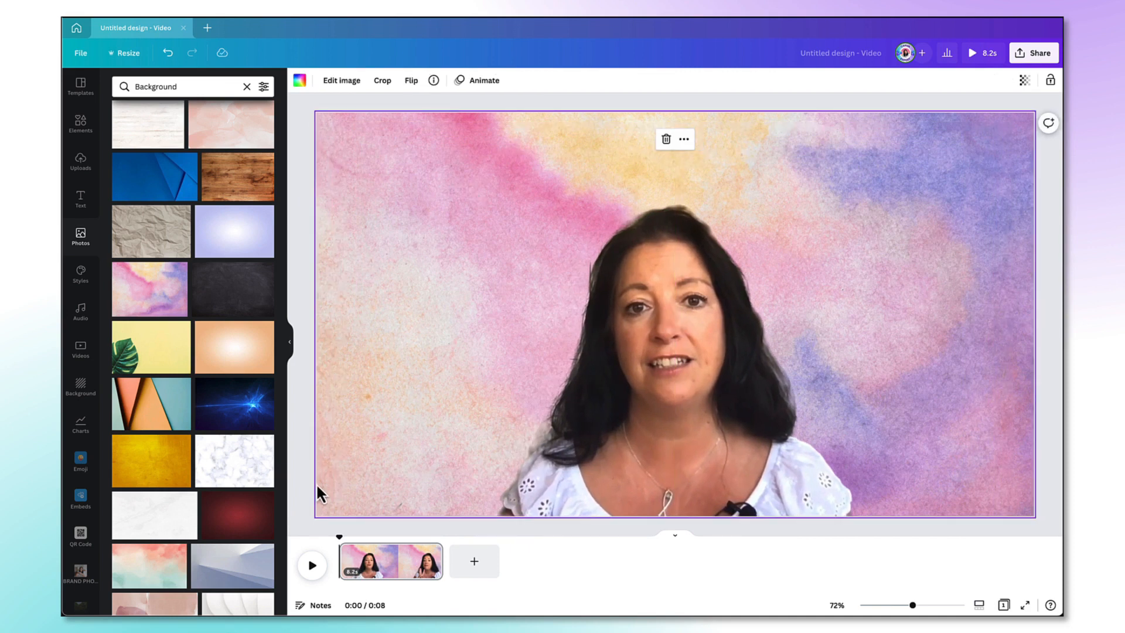
click(312, 565)
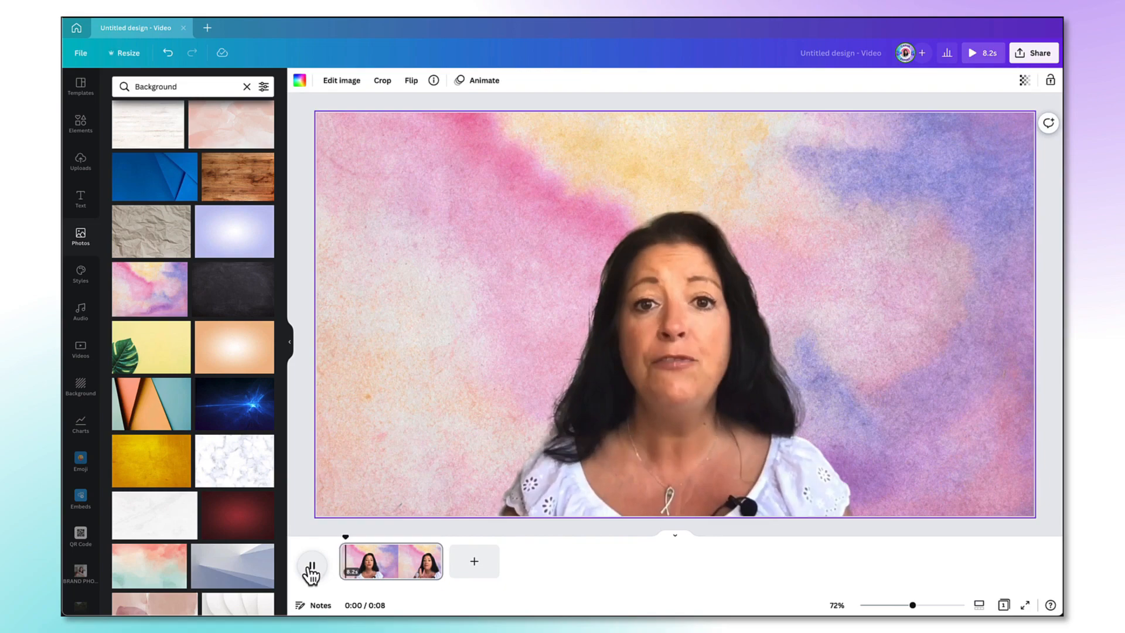
click(312, 565)
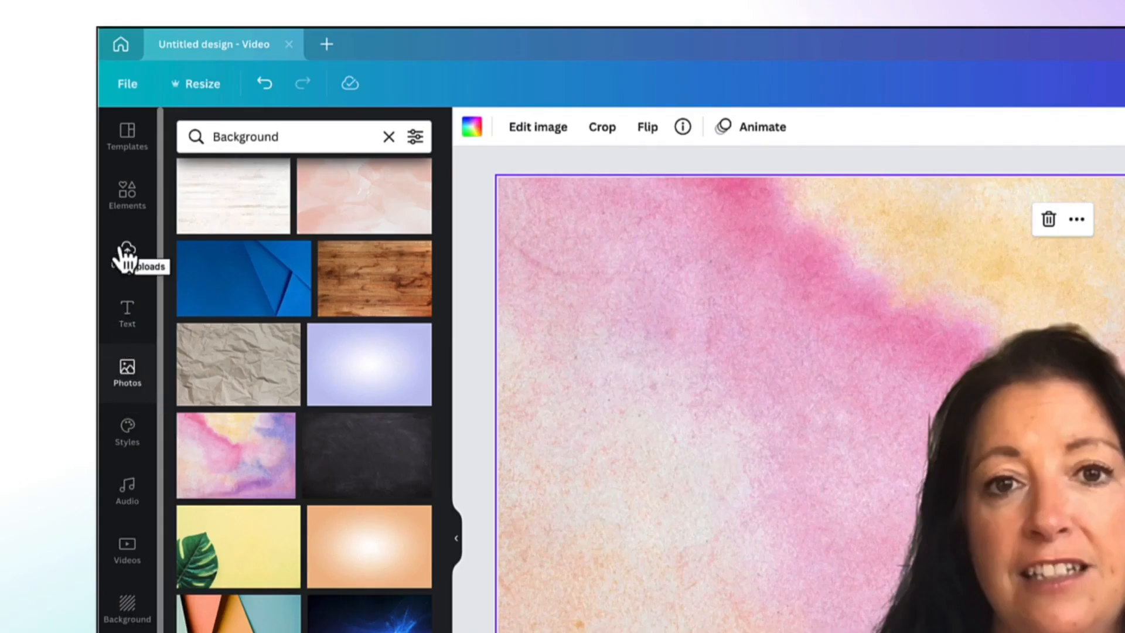
Return to the uploaded media library beside the white page with the presenter.
click(126, 254)
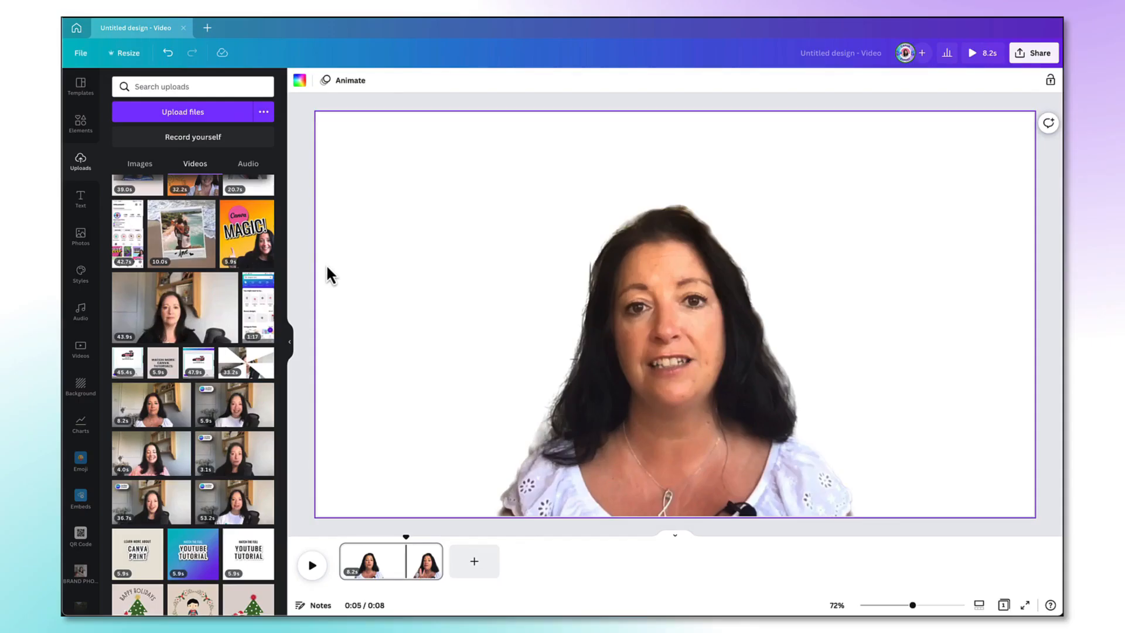
mouse_move(80, 236)
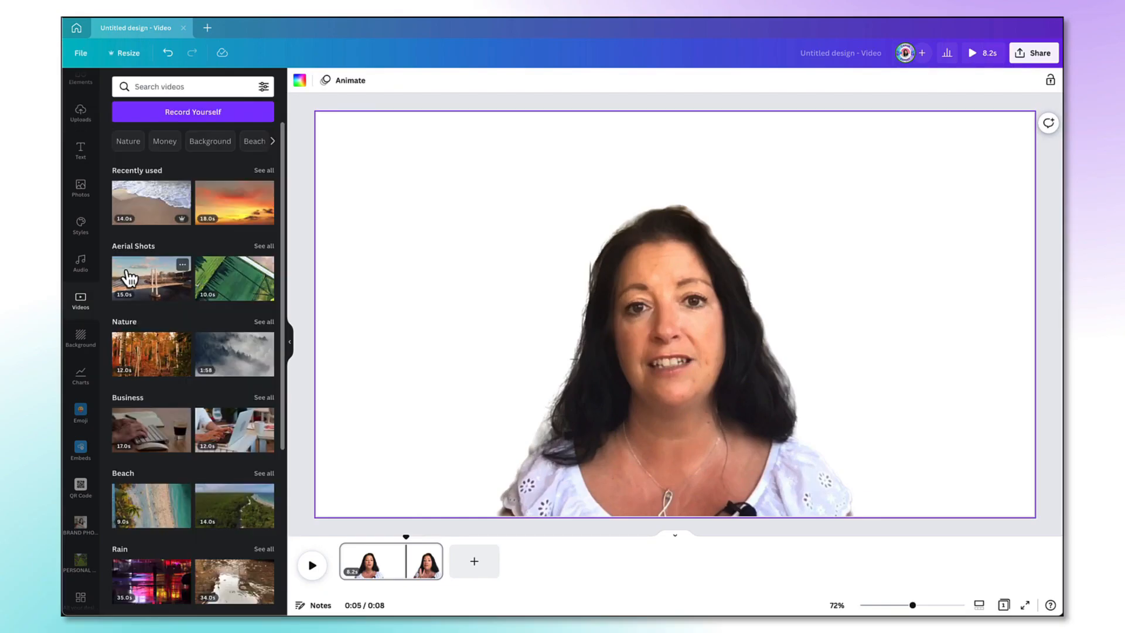
Scroll the stock video library through categories like Sky, Sunrise and Backgrounds.
scroll(down, 3)
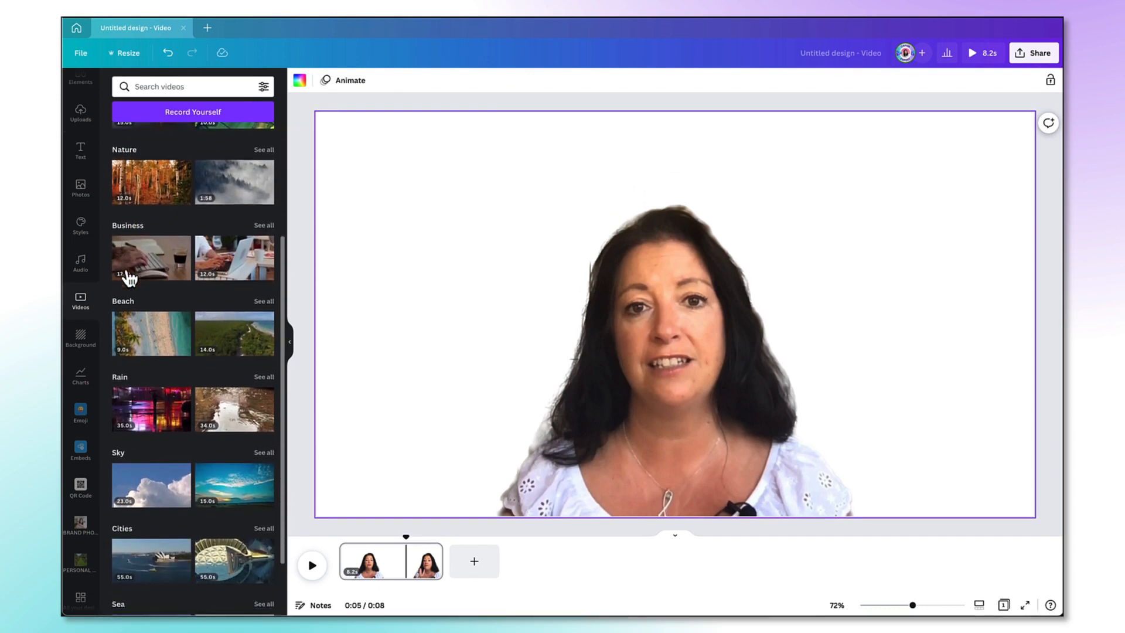
scroll(down, 3)
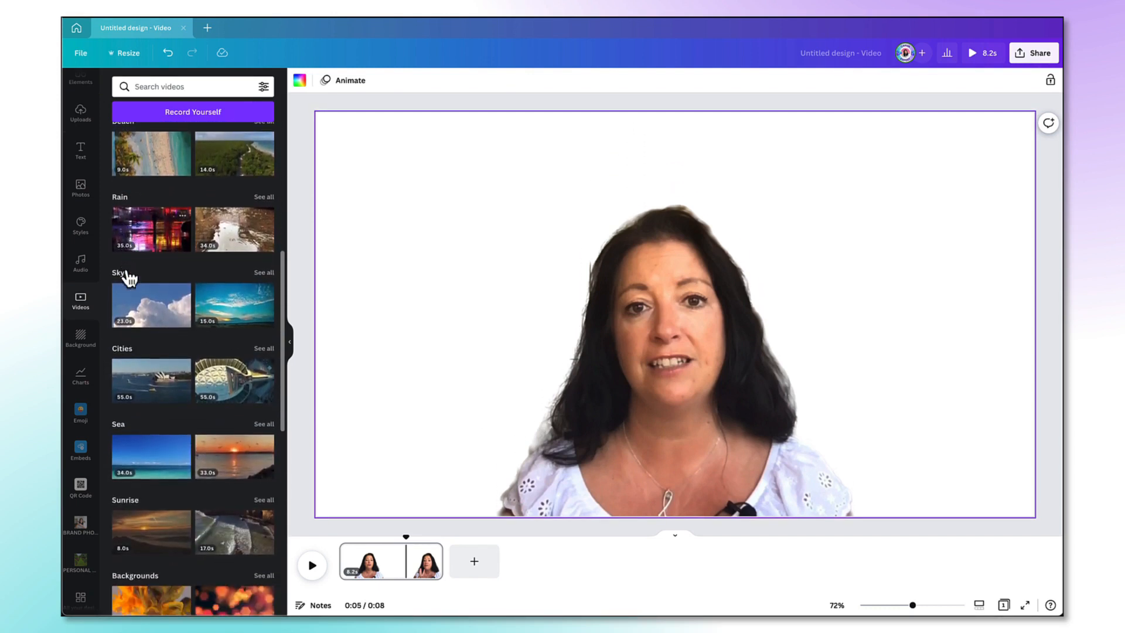
scroll(down, 3)
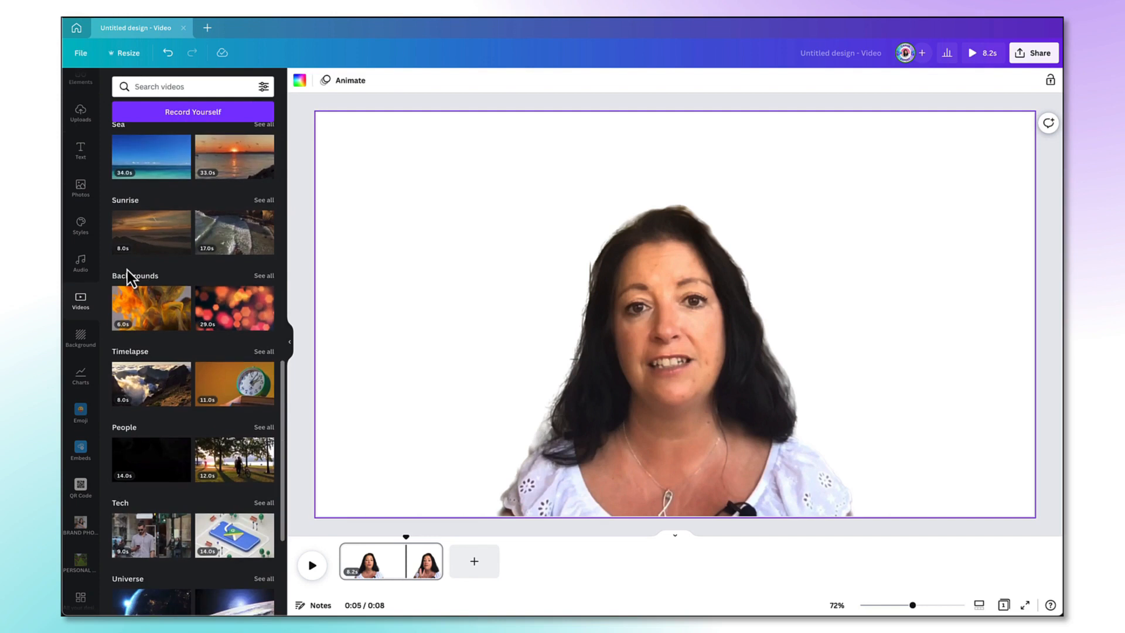
mouse_move(171, 283)
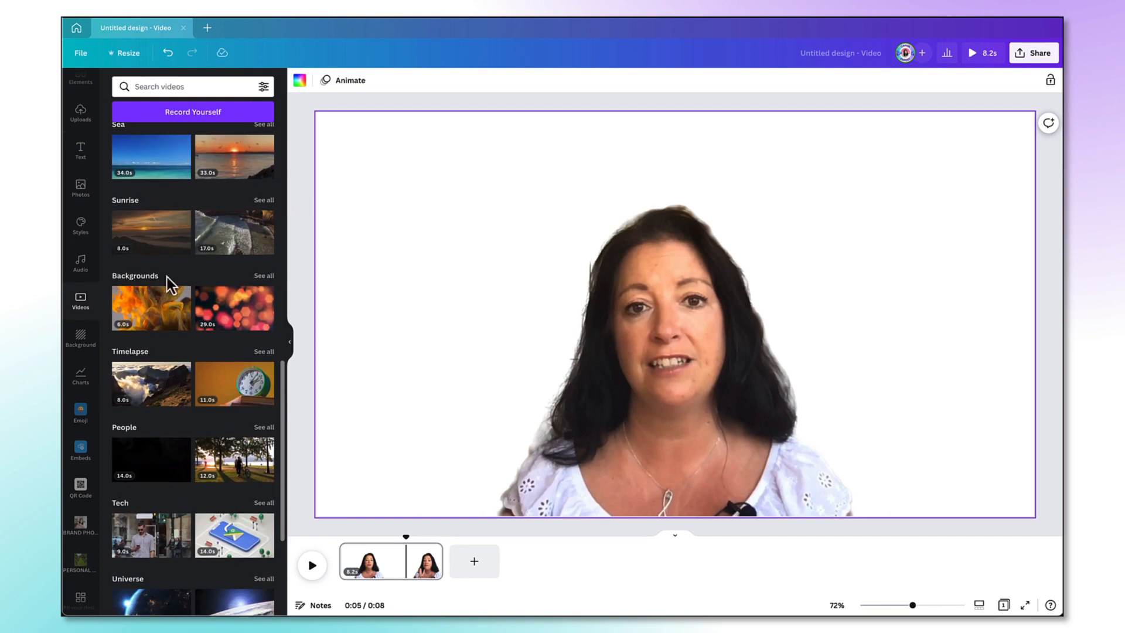
mouse_move(134, 358)
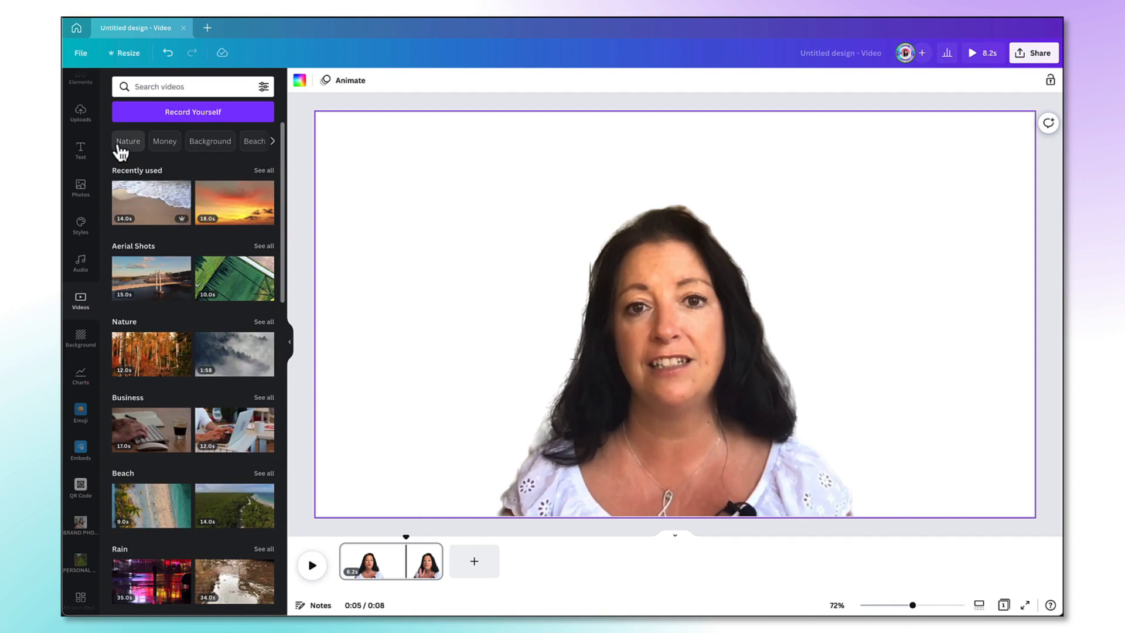
mouse_move(164, 140)
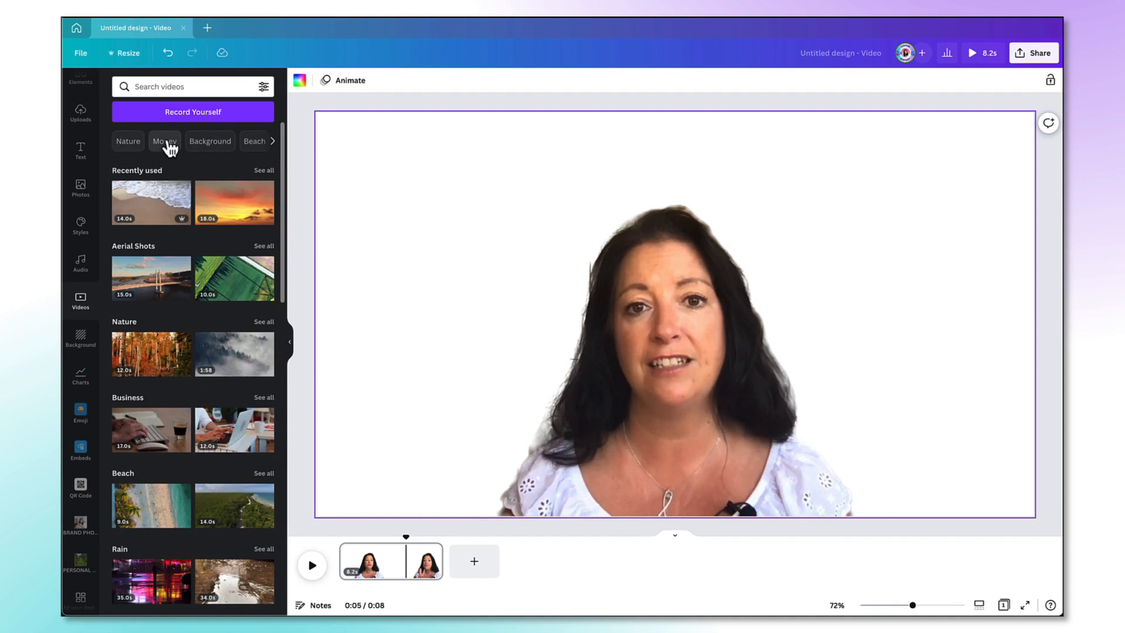
mouse_move(253, 147)
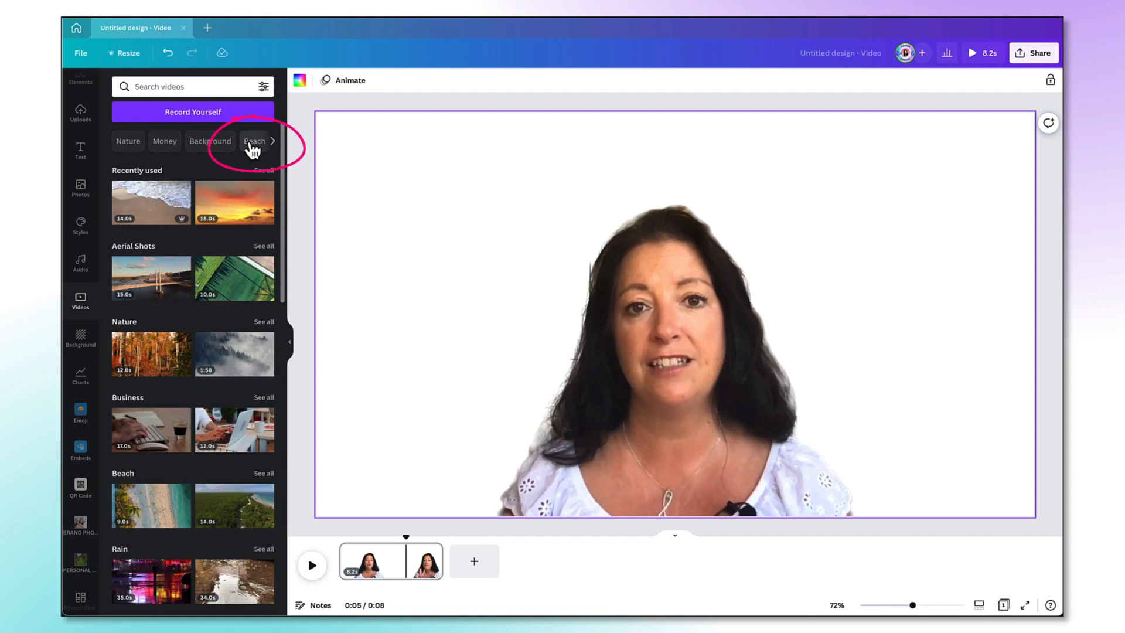
Search stock videos for Beach and choose the palm-tree beach clip as the background.
click(254, 140)
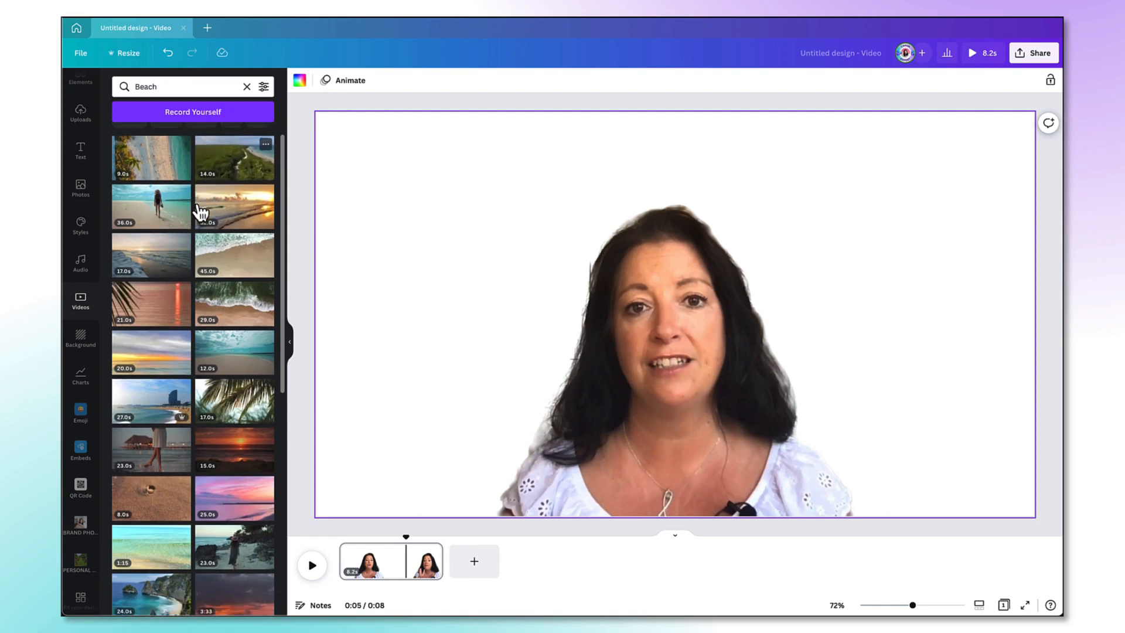
scroll(down, 3)
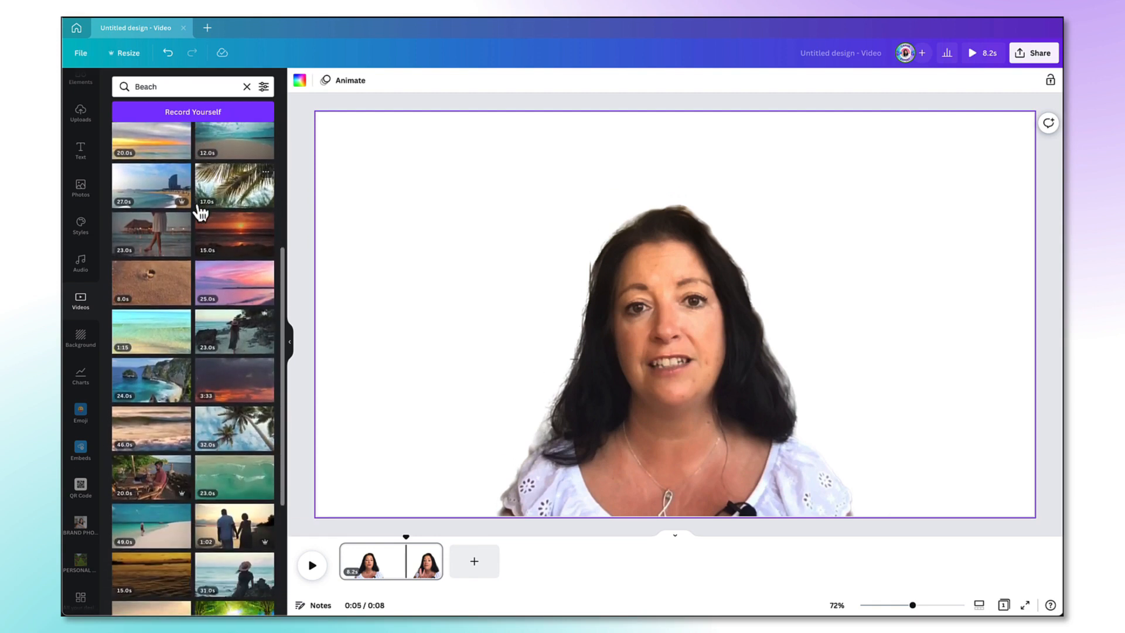
mouse_move(216, 187)
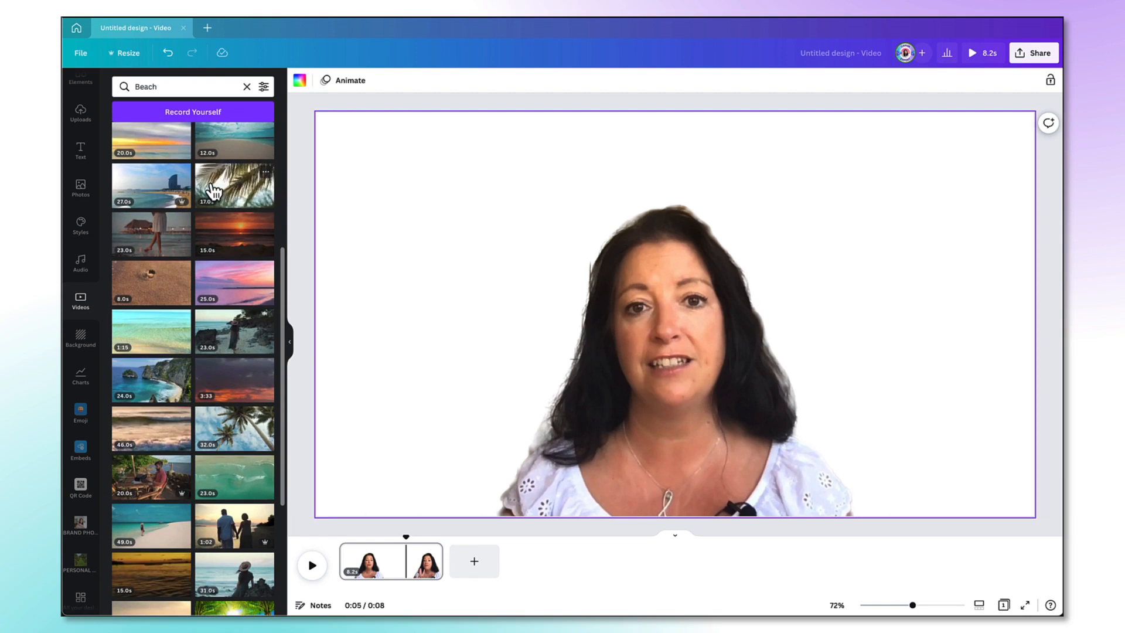
click(233, 187)
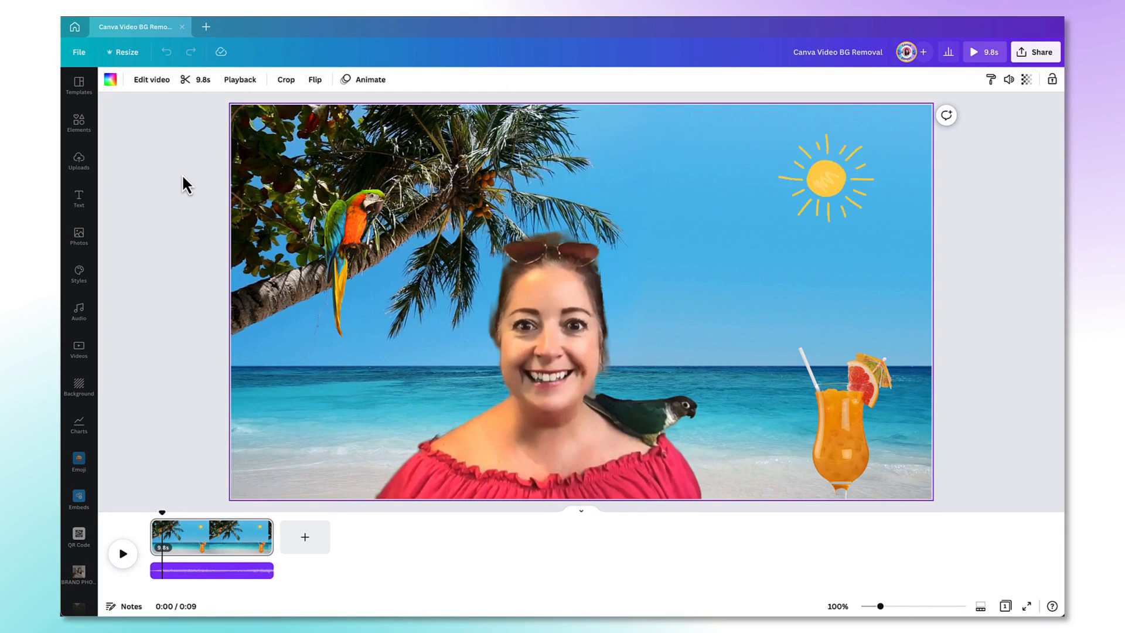
mouse_move(276, 152)
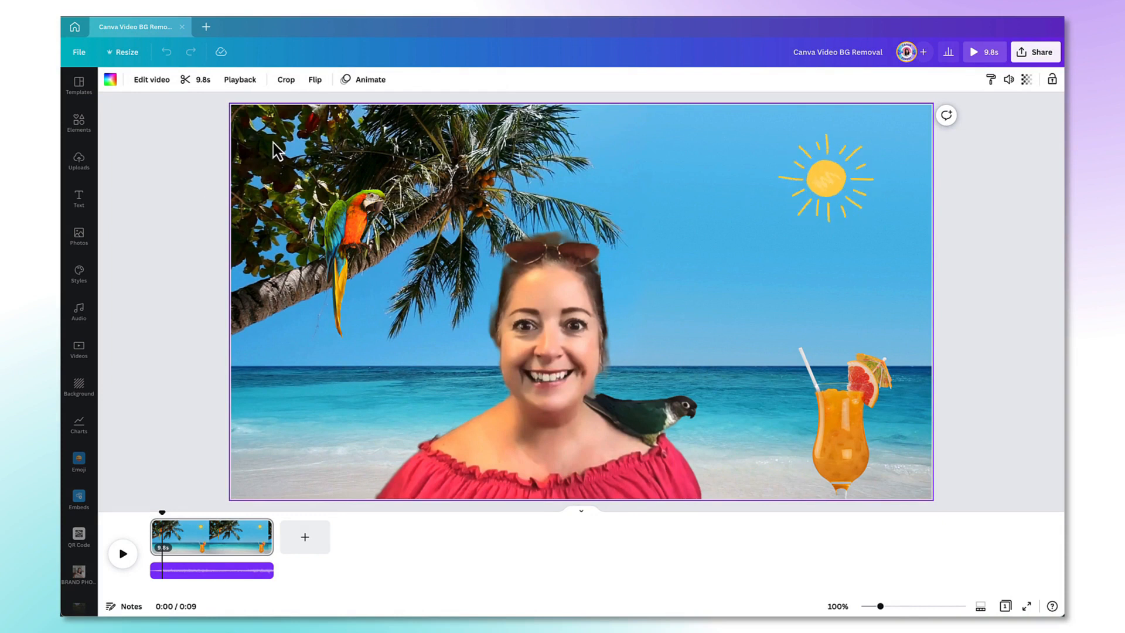
mouse_move(300, 174)
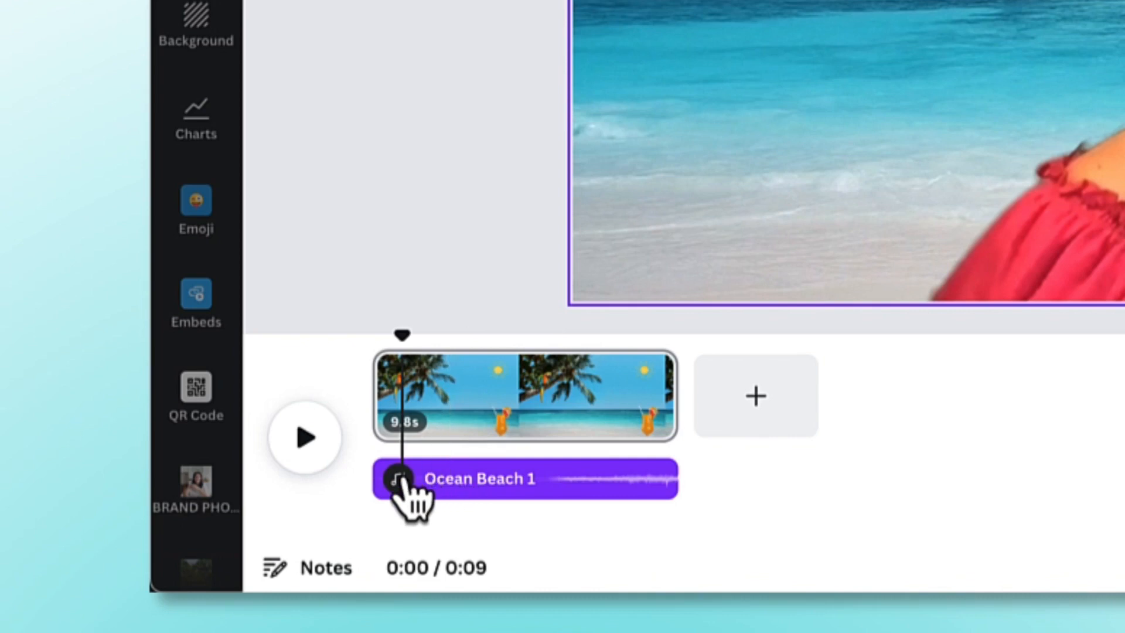
mouse_move(545, 503)
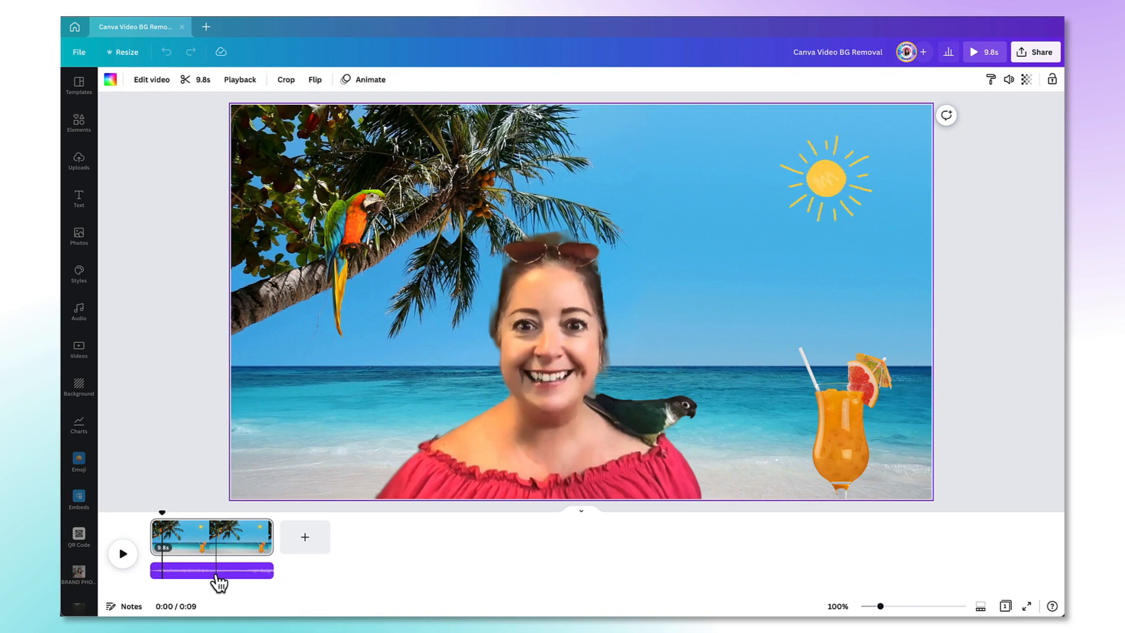
mouse_move(983, 52)
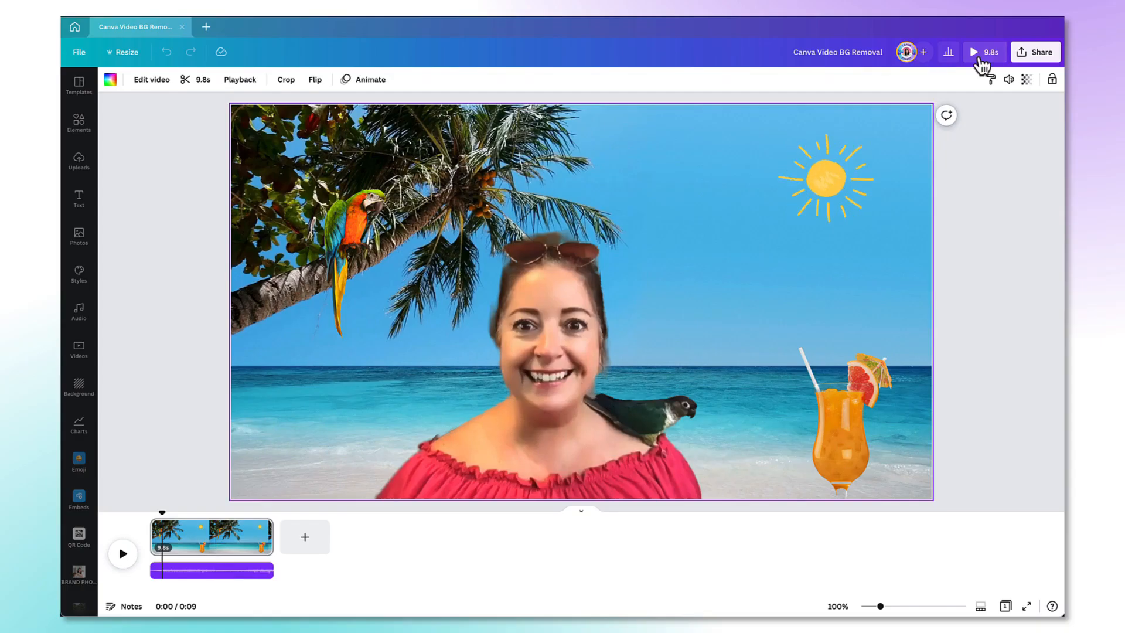